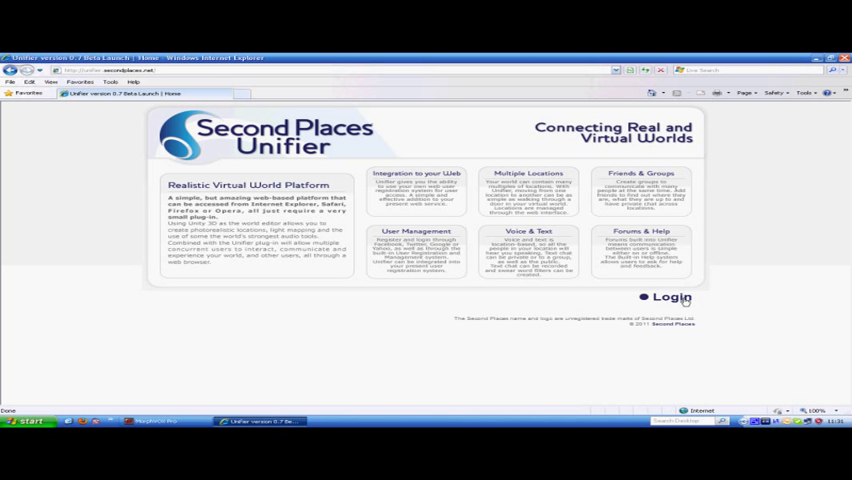
# Step: Sign in as the administrator with first name 'Ma' and last name 'Duffy'
pyautogui.click(672, 296)
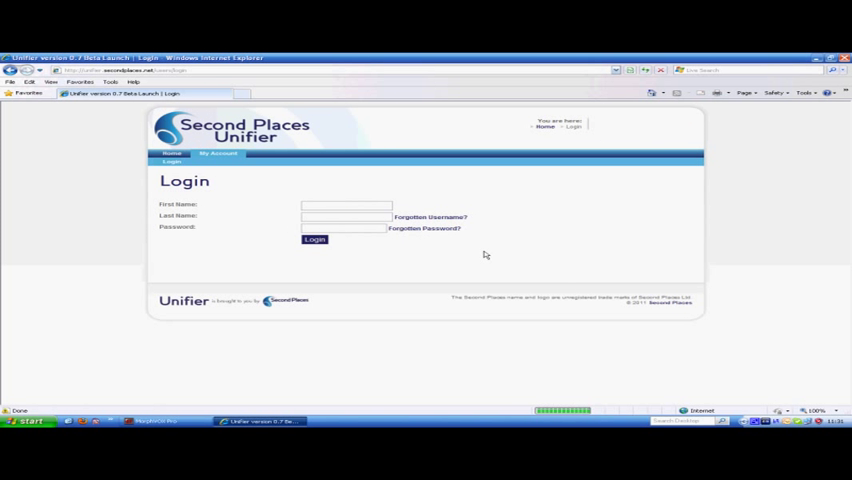
pyautogui.write('Ma')
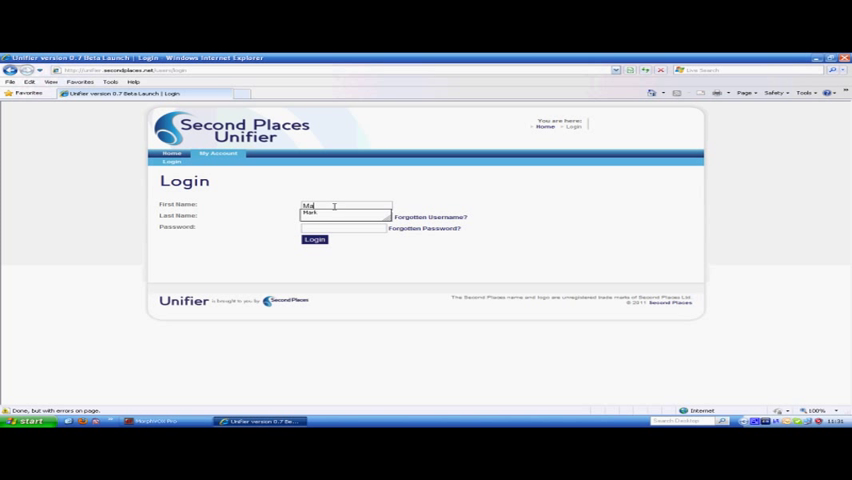
pyautogui.write('Duffy')
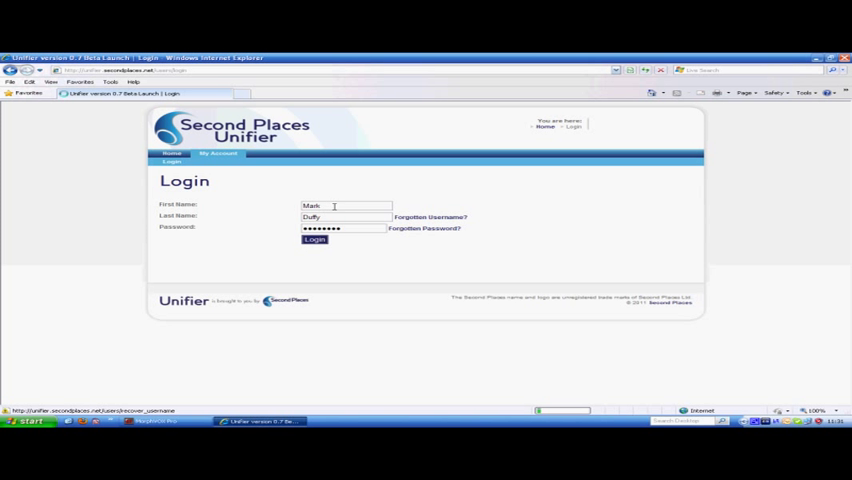
pyautogui.click(314, 240)
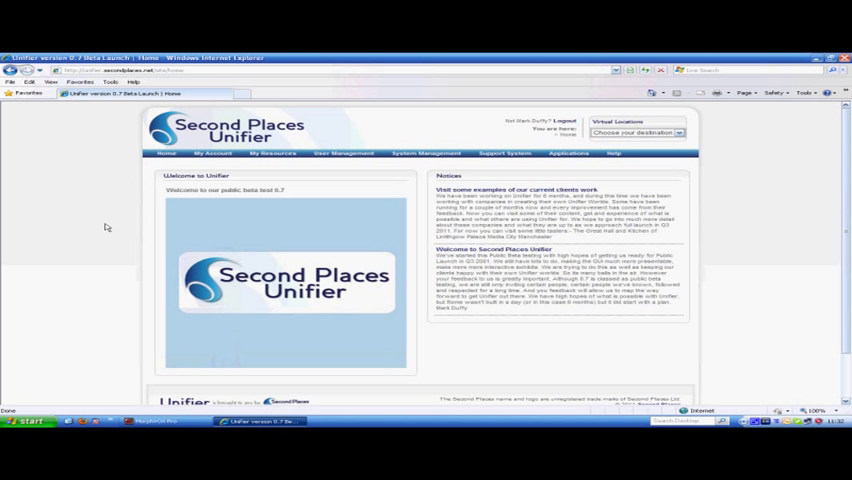
pyautogui.moveTo(140, 148)
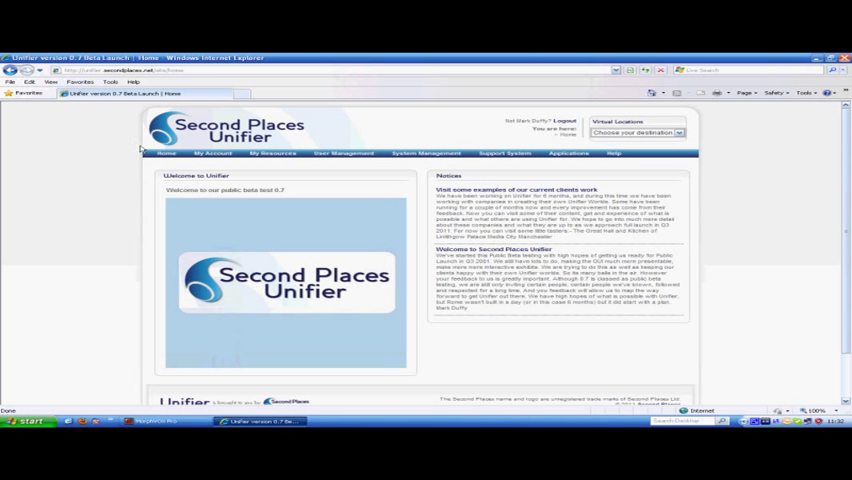
pyautogui.moveTo(570, 216)
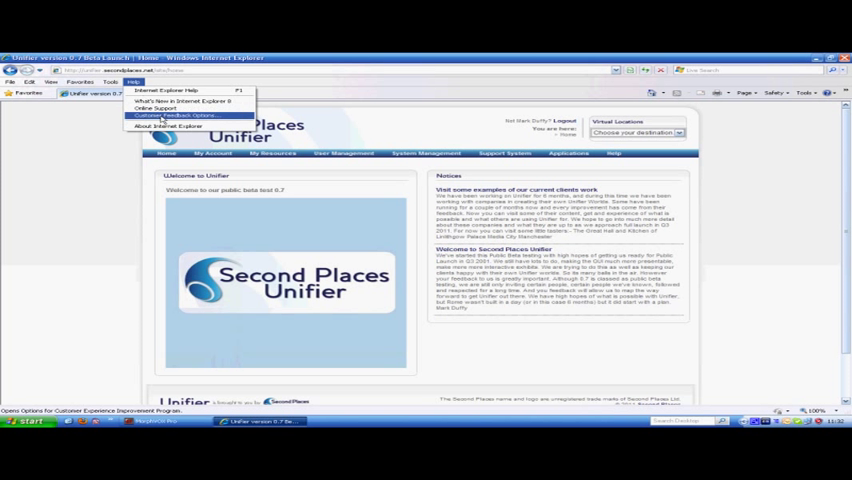
pyautogui.click(168, 126)
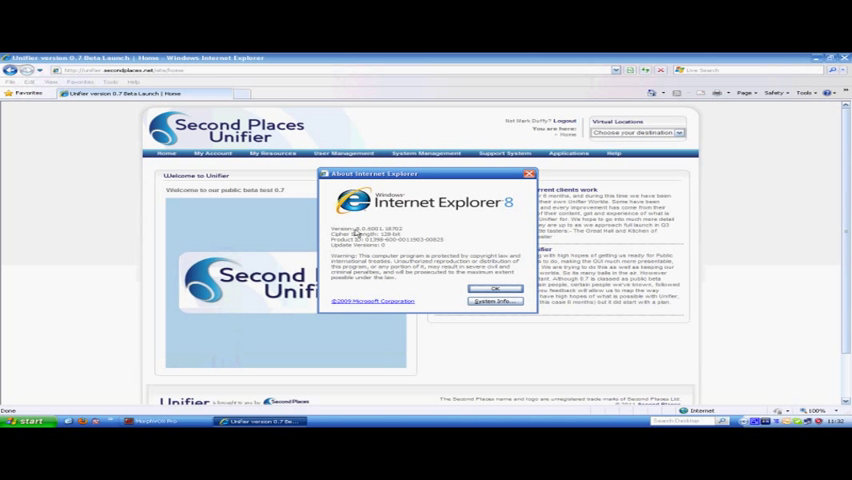
pyautogui.moveTo(532, 180)
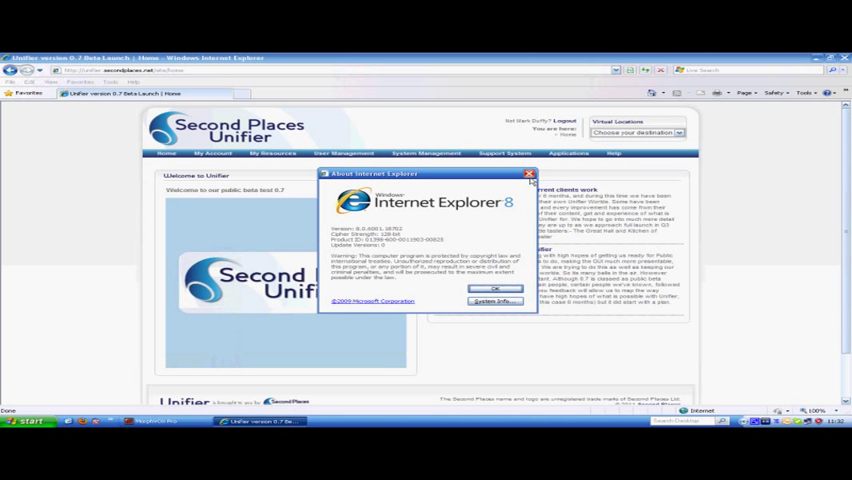
pyautogui.click(496, 288)
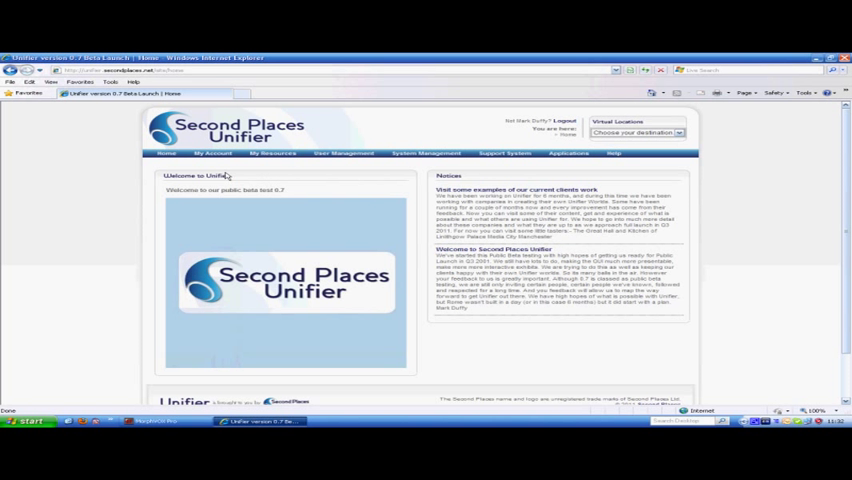
pyautogui.click(272, 152)
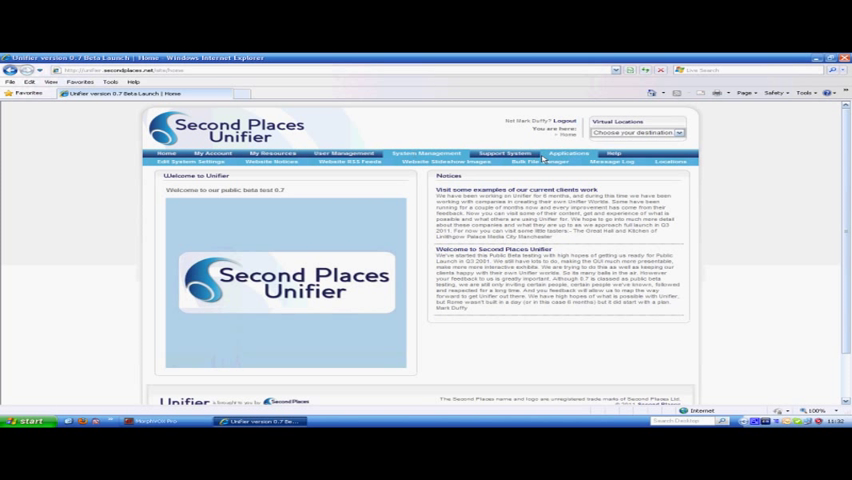
pyautogui.click(568, 152)
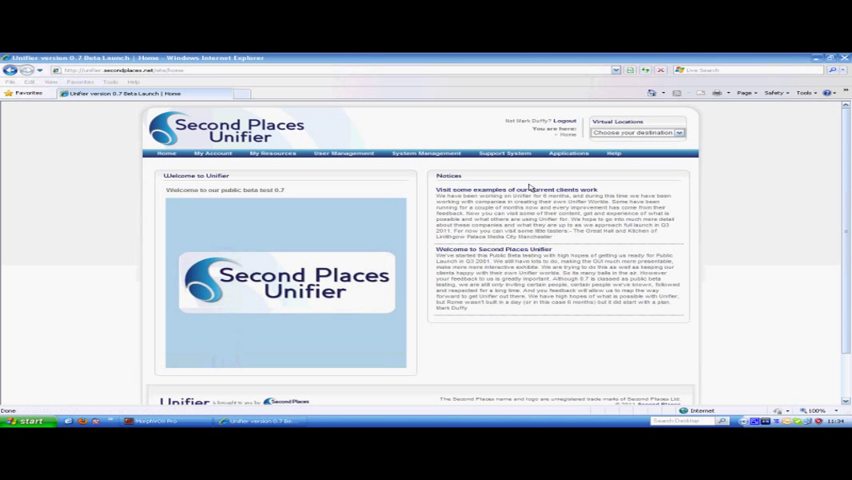
pyautogui.moveTo(308, 190)
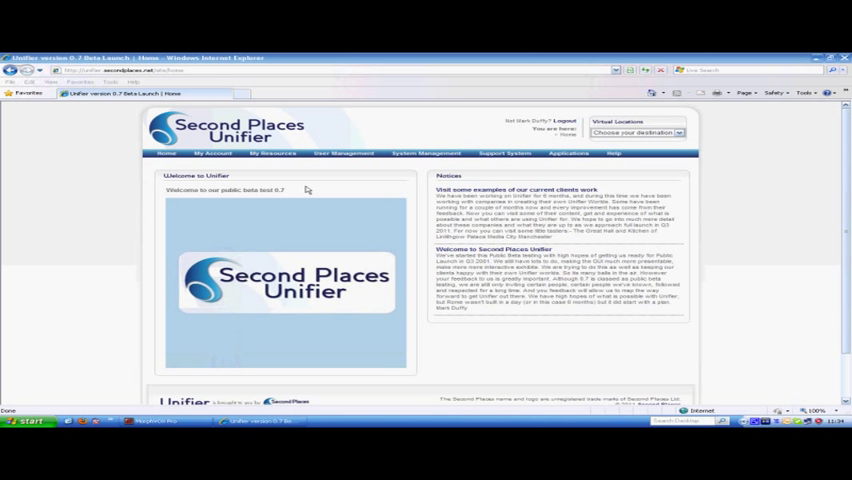
pyautogui.click(212, 152)
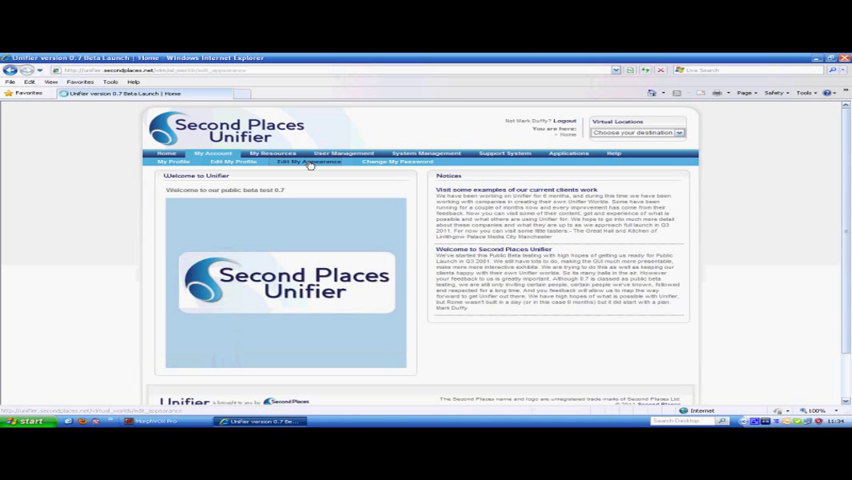
# Step: Go to My Profile under the My Account section
pyautogui.click(310, 162)
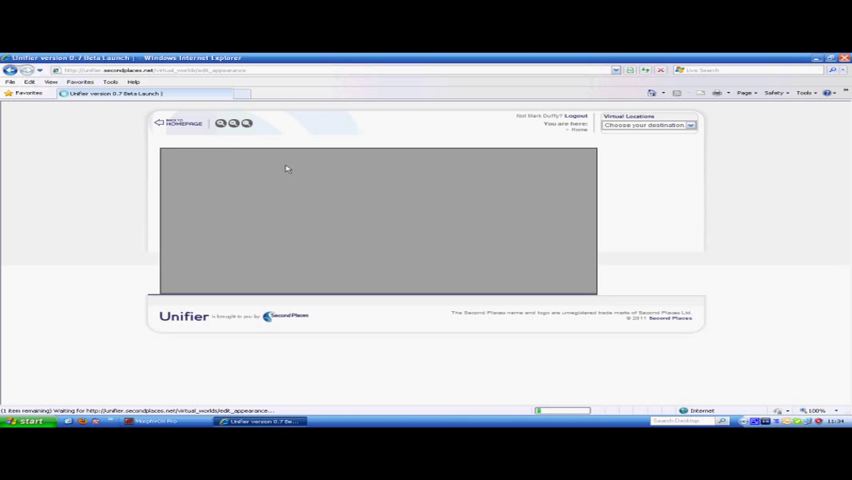
pyautogui.moveTo(540, 252)
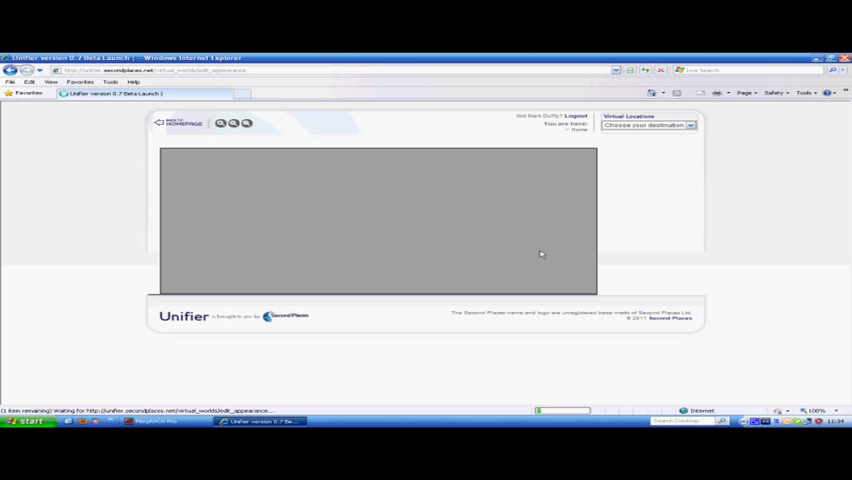
pyautogui.moveTo(354, 176)
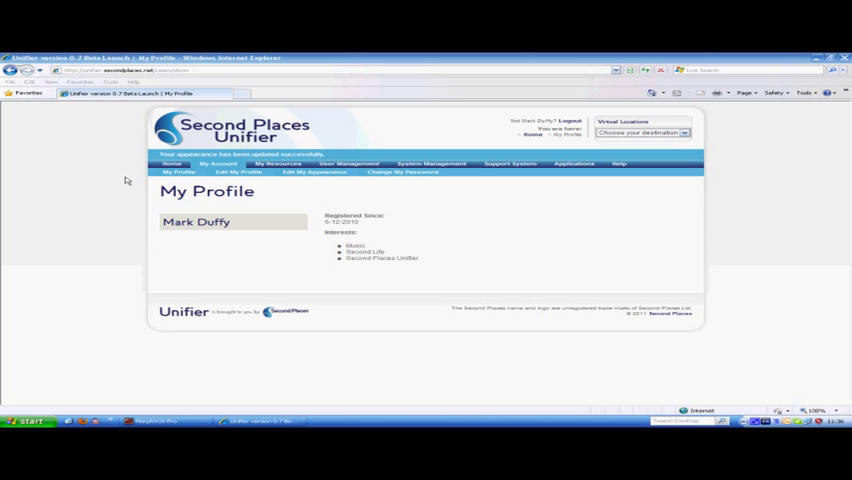
pyautogui.moveTo(112, 192)
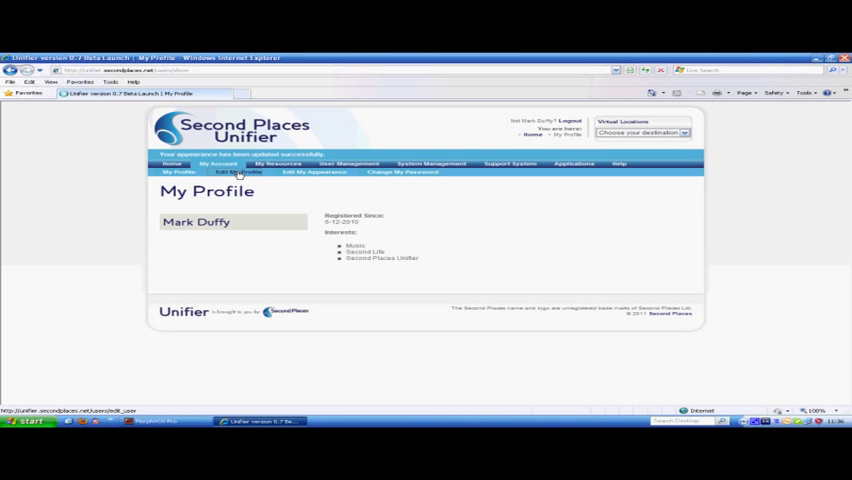
pyautogui.click(238, 172)
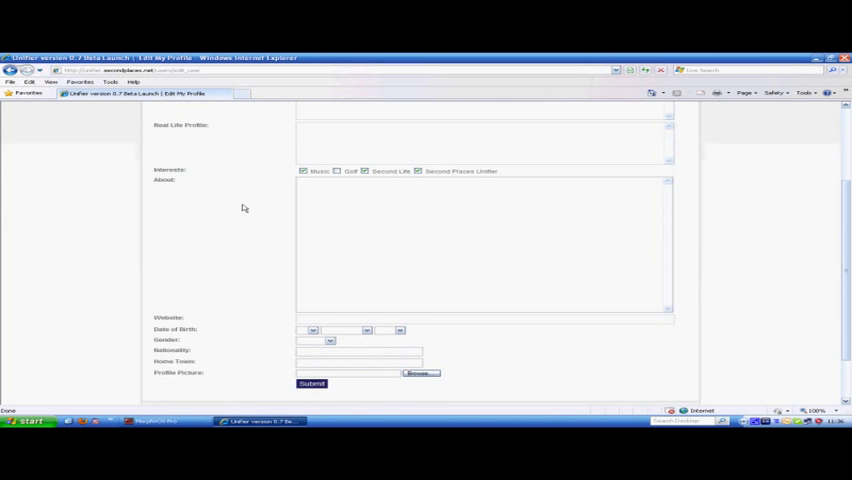
pyautogui.scroll(-3)
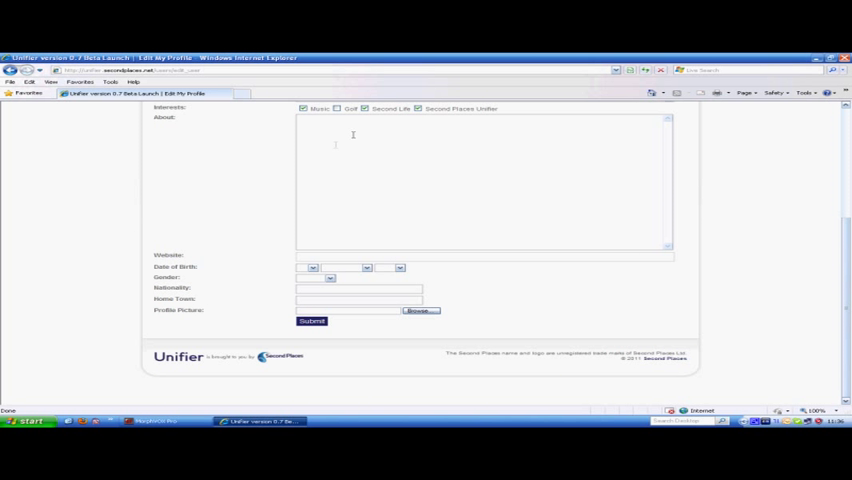
pyautogui.moveTo(256, 300)
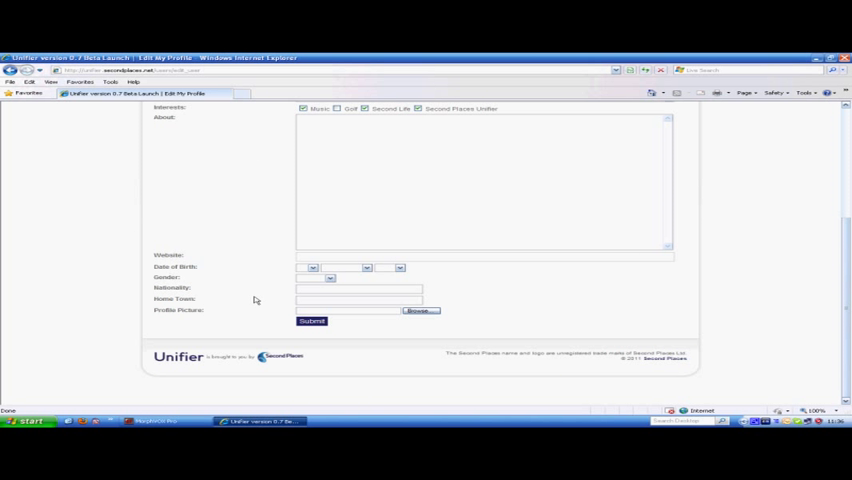
pyautogui.scroll(3)
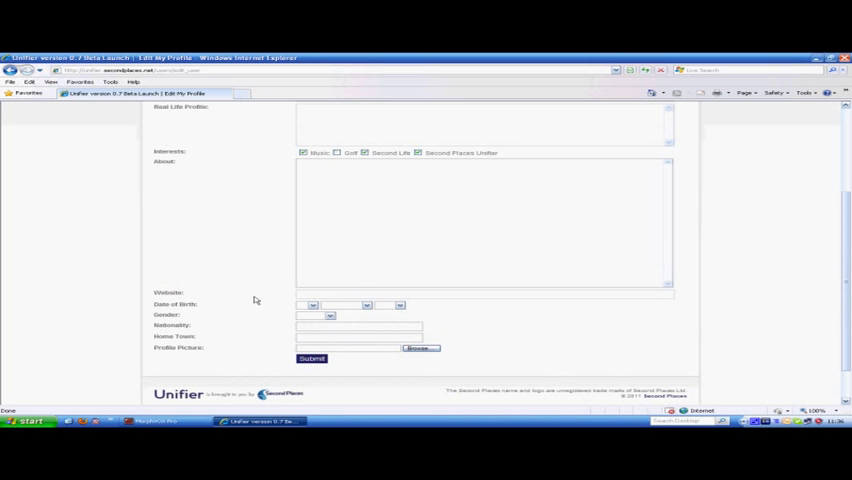
pyautogui.scroll(3)
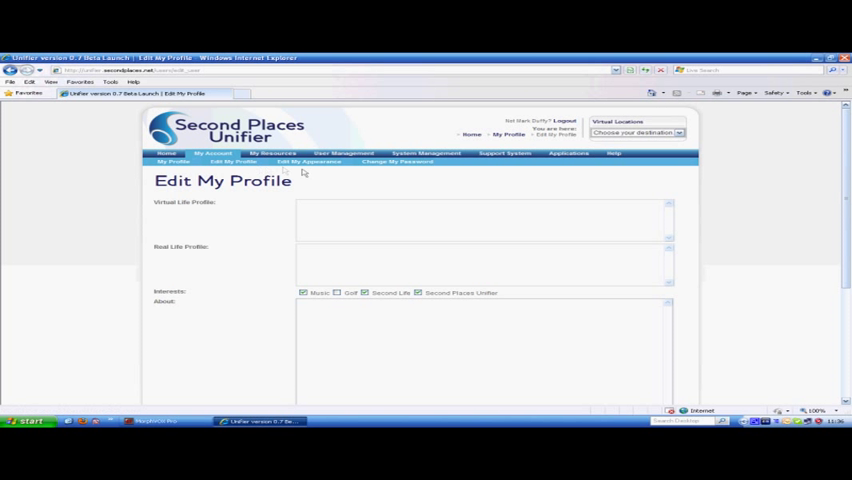
pyautogui.moveTo(136, 168)
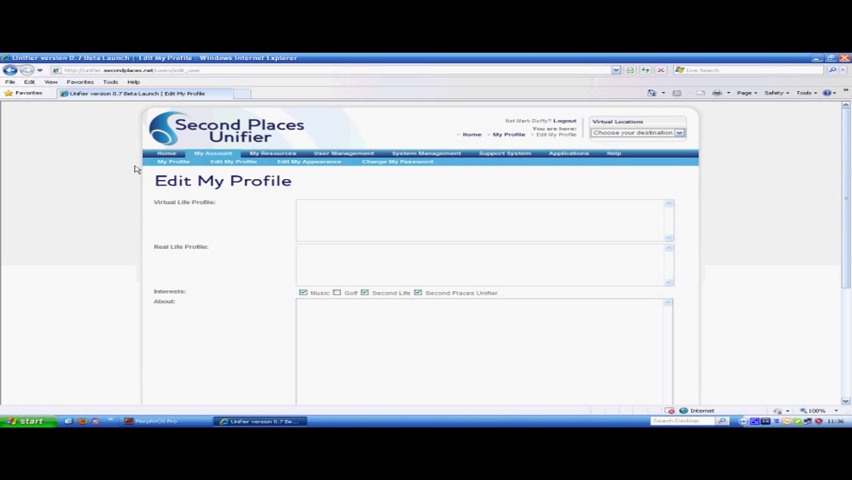
pyautogui.click(176, 160)
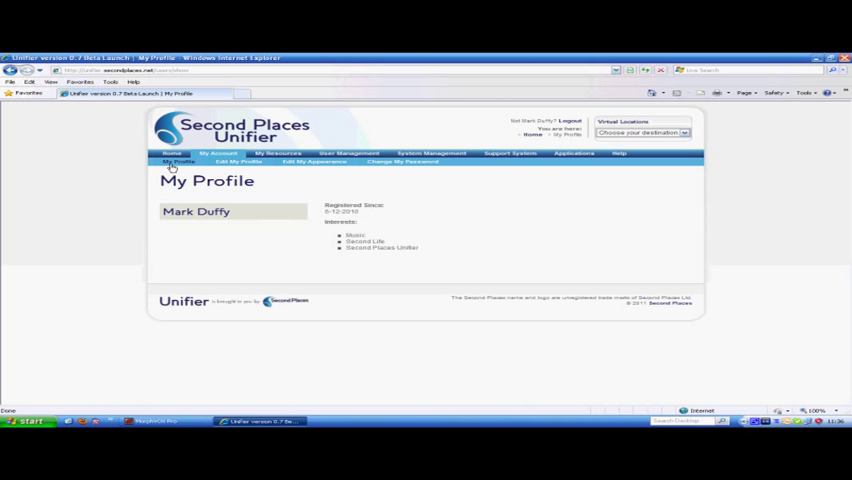
# Step: View the empty User Image Uploads and User Asset Uploads pages under My Resources
pyautogui.click(278, 152)
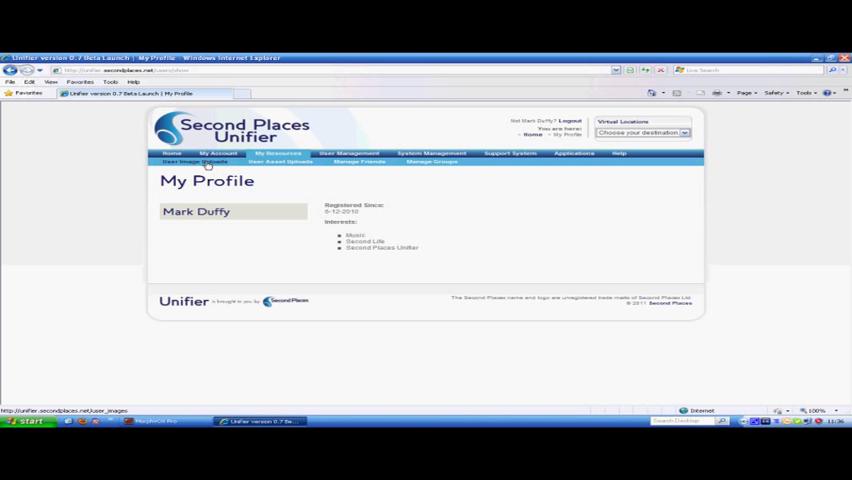
pyautogui.click(190, 160)
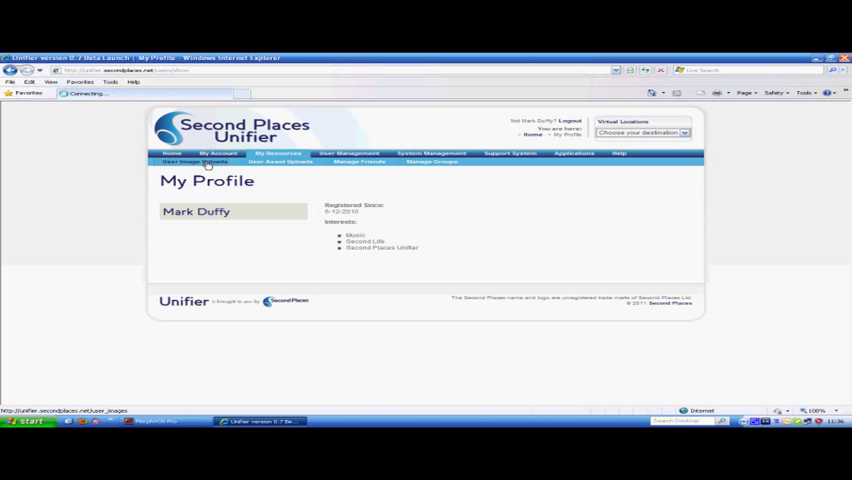
pyautogui.click(192, 162)
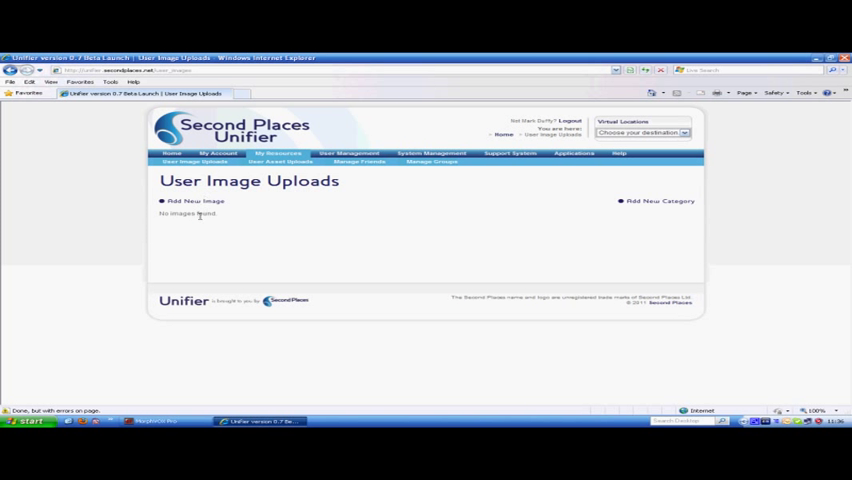
pyautogui.moveTo(212, 220)
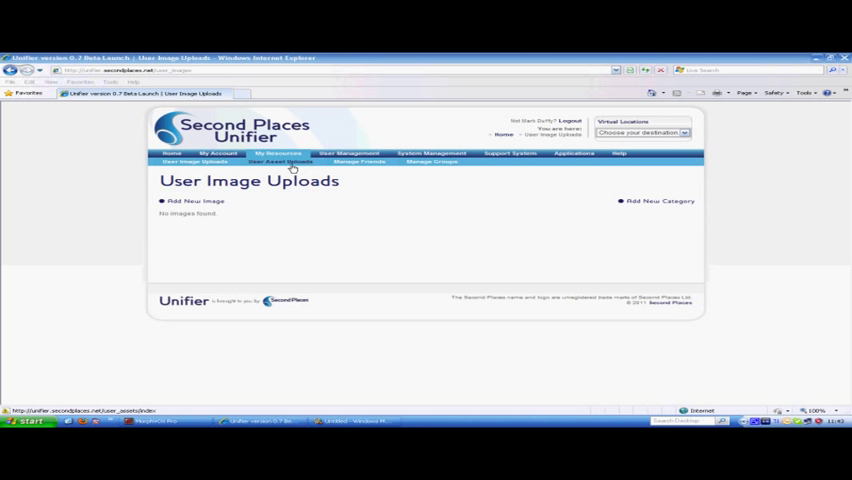
pyautogui.click(280, 160)
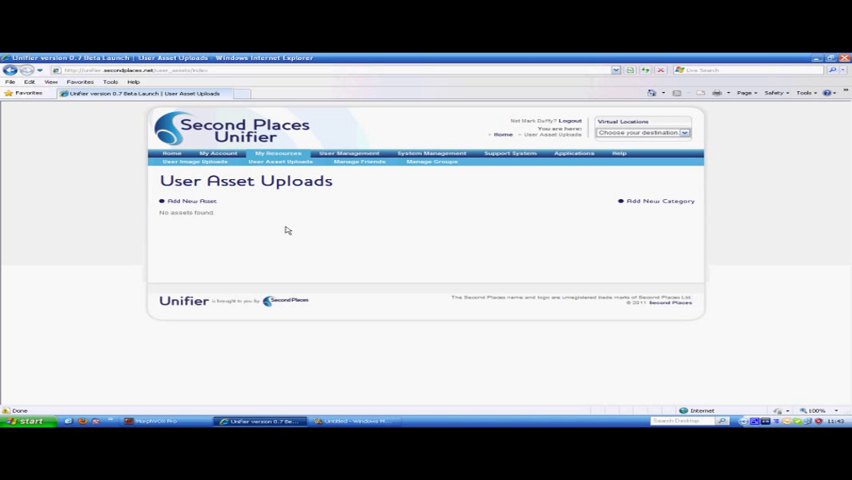
pyautogui.moveTo(304, 256)
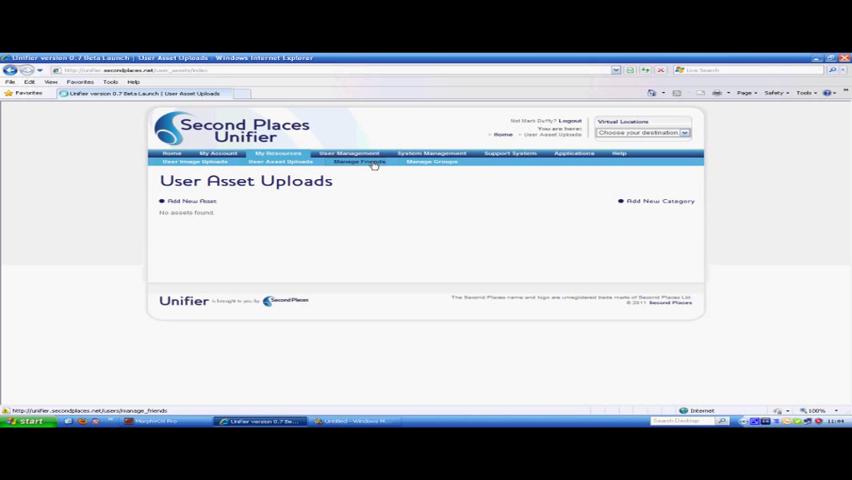
# Step: Review the Manage Friends page from top to bottom
pyautogui.click(356, 160)
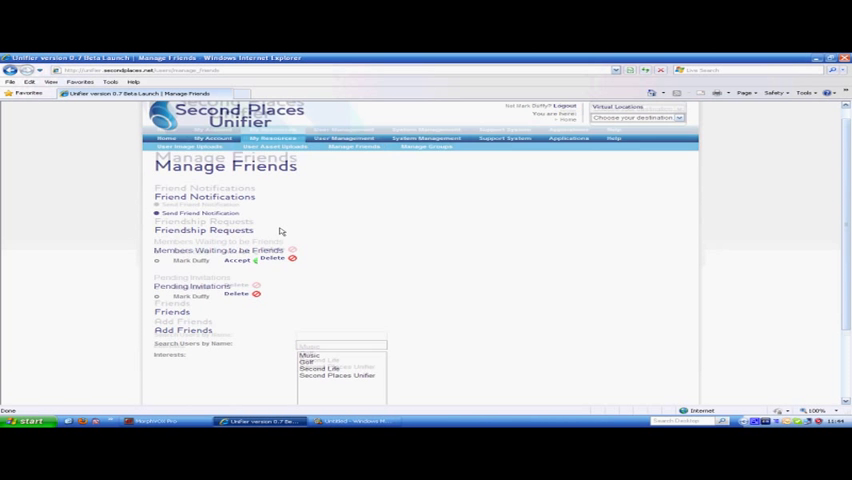
pyautogui.scroll(3)
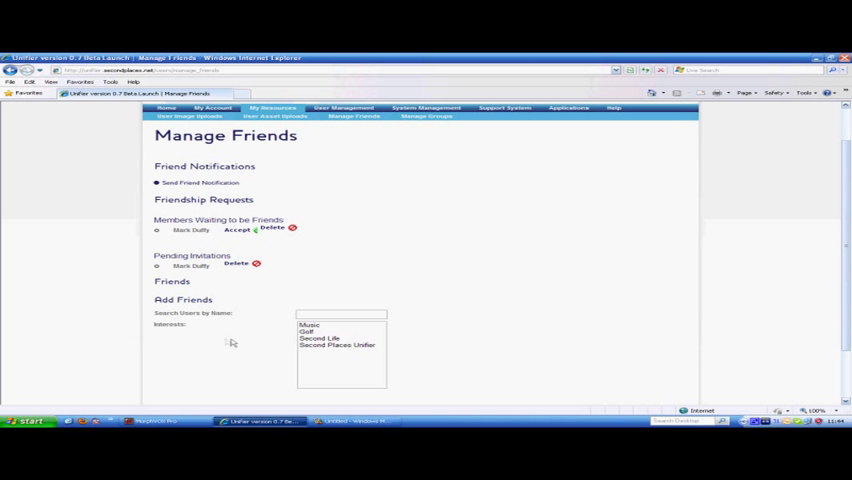
pyautogui.scroll(-3)
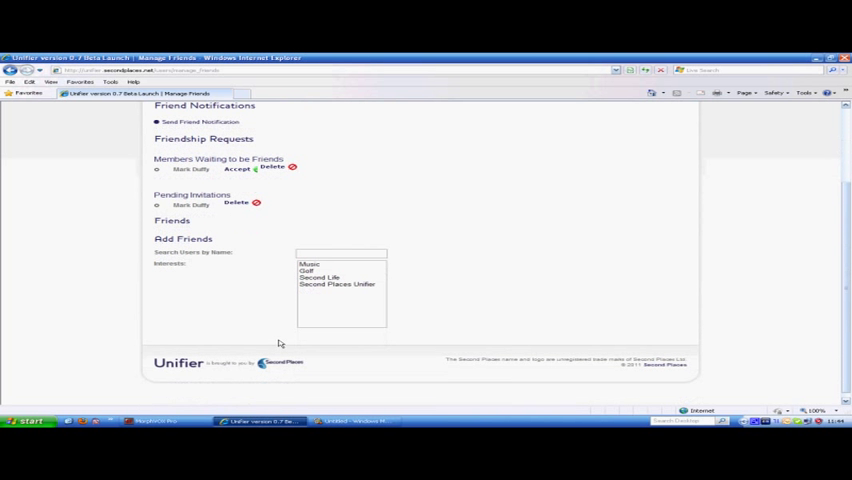
pyautogui.scroll(3)
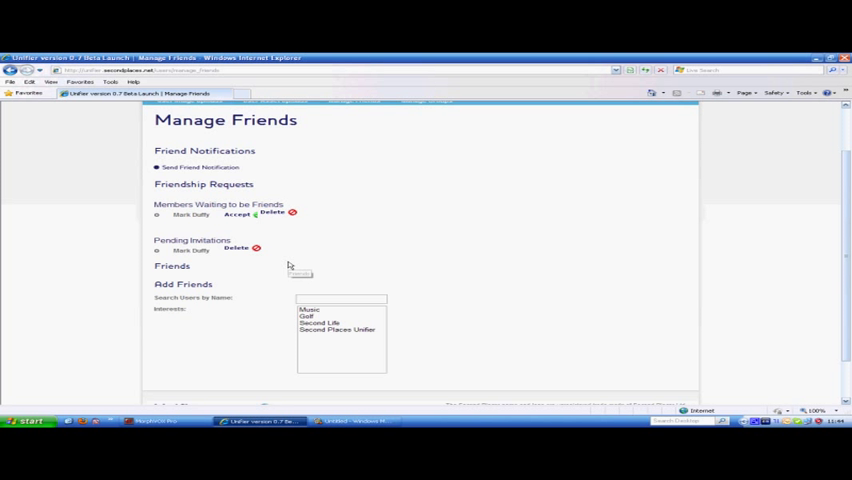
pyautogui.scroll(3)
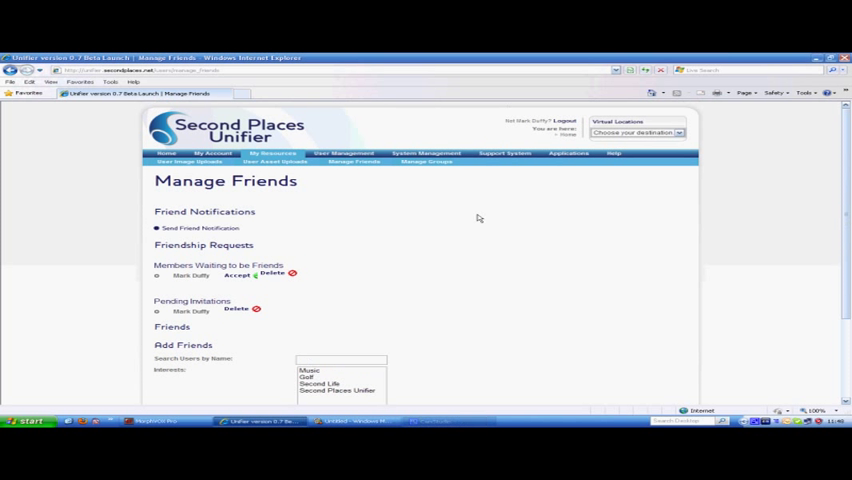
pyautogui.moveTo(468, 216)
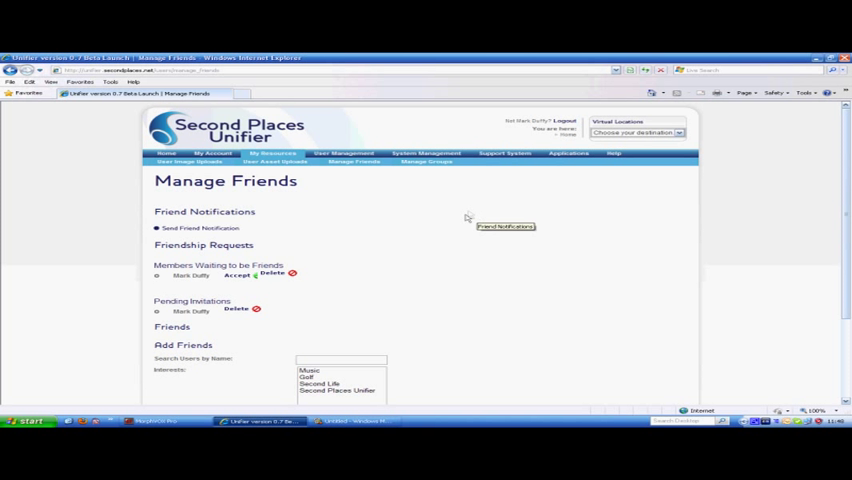
# Step: From Manage Groups, show the details of the owned test group
pyautogui.click(426, 162)
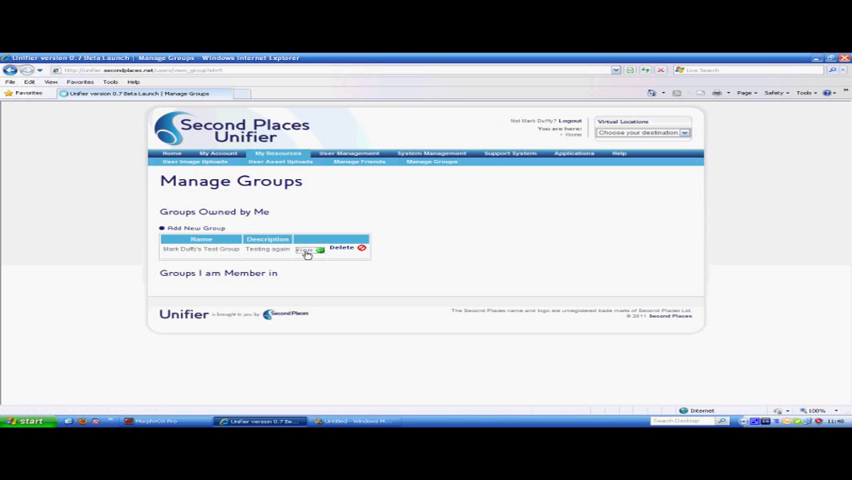
pyautogui.click(200, 250)
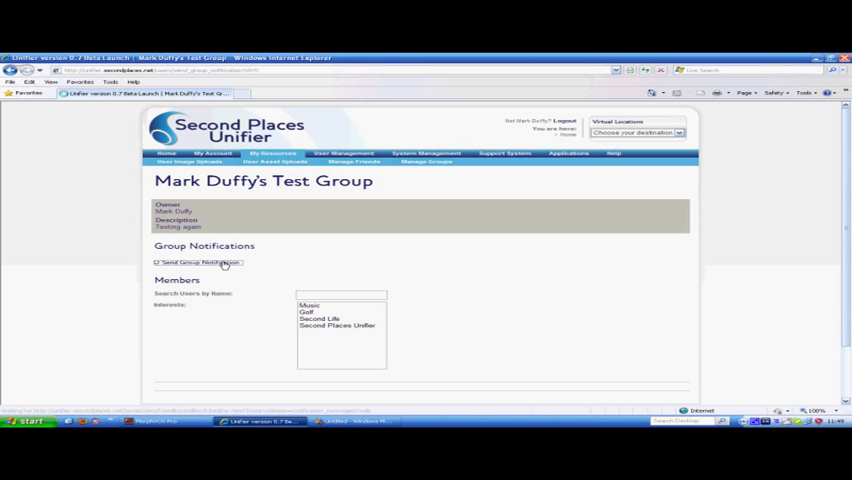
# Step: Start a Send Group Notification for the test group's members
pyautogui.click(196, 262)
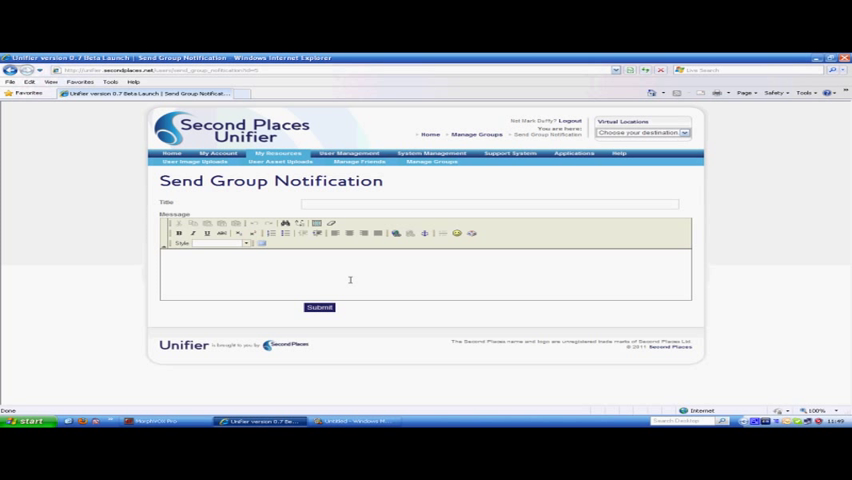
pyautogui.moveTo(252, 260)
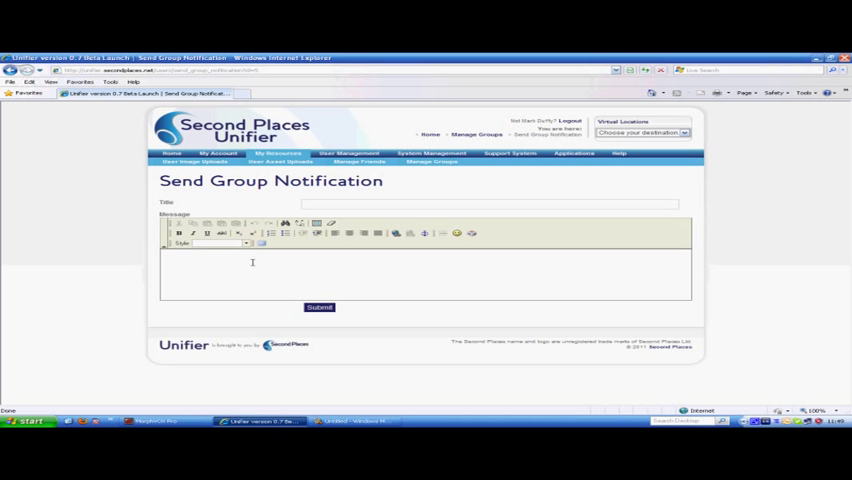
pyautogui.moveTo(308, 276)
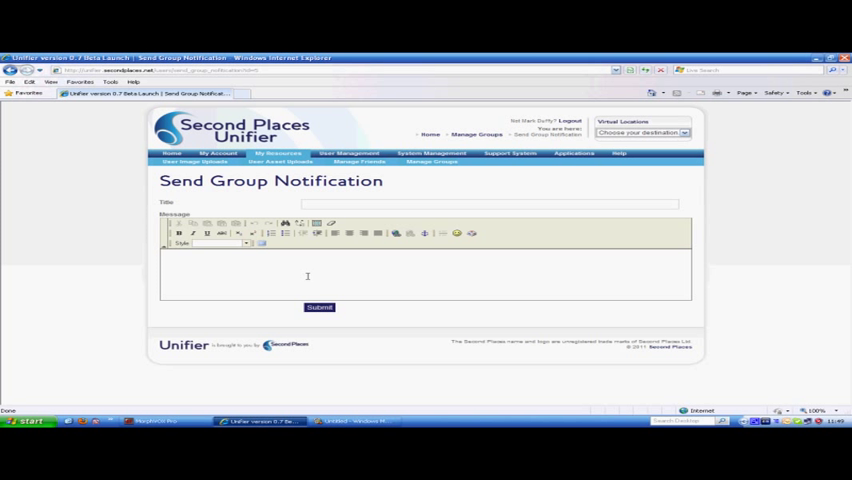
pyautogui.moveTo(376, 288)
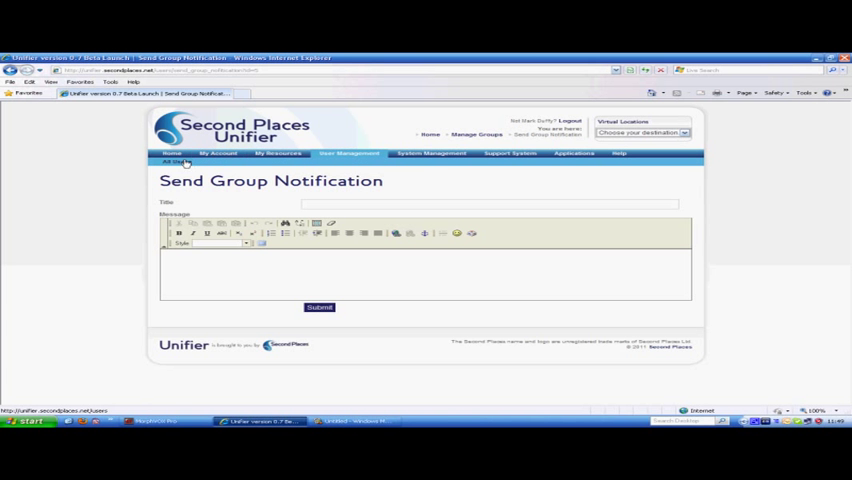
# Step: Browse the All Users list, checking each member's admin rights
pyautogui.click(172, 162)
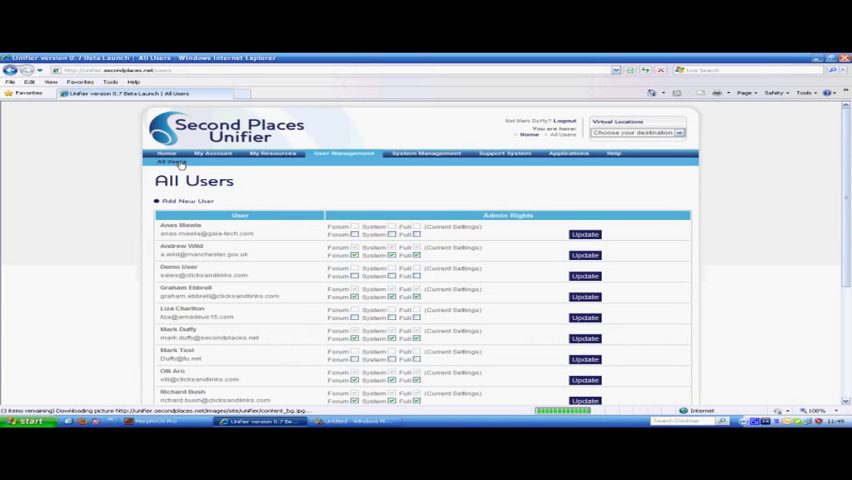
pyautogui.scroll(-3)
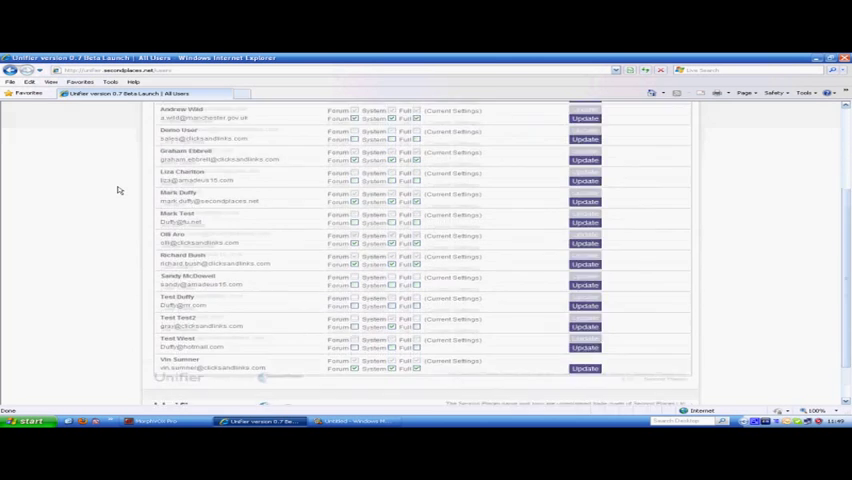
pyautogui.scroll(-3)
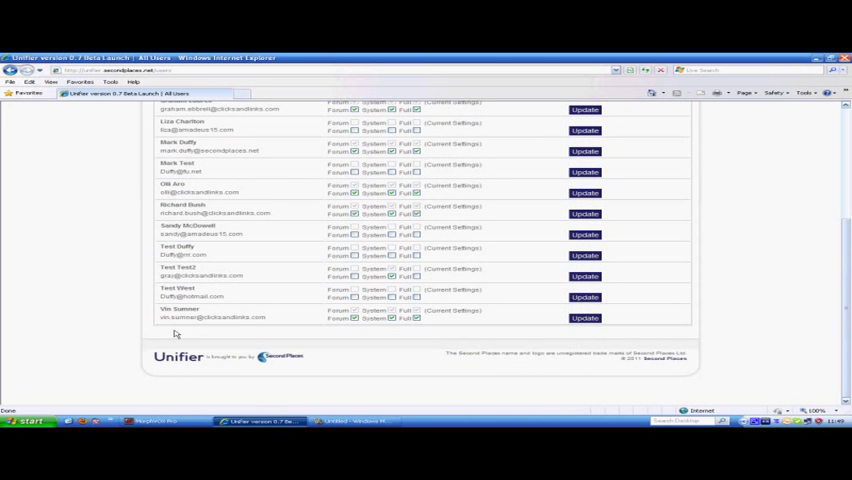
pyautogui.scroll(3)
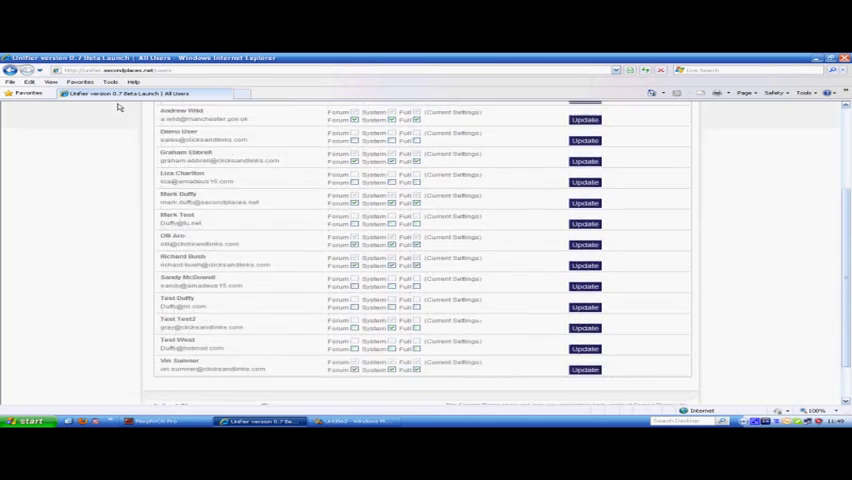
pyautogui.scroll(3)
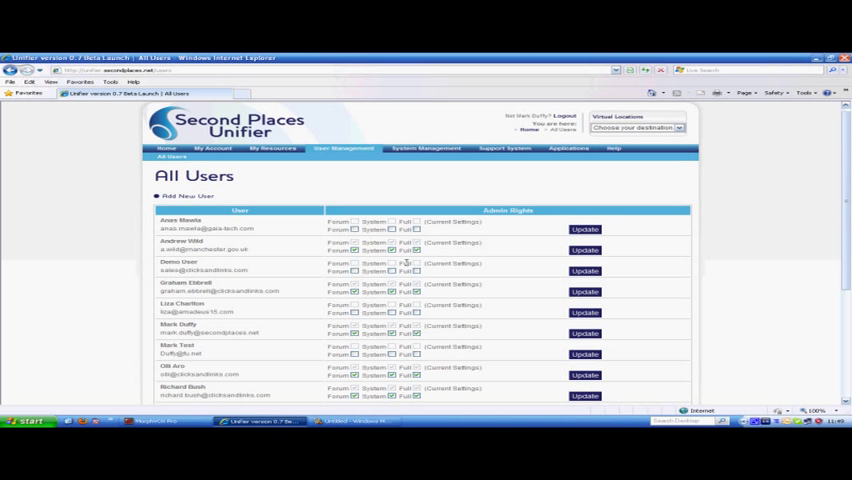
pyautogui.scroll(-3)
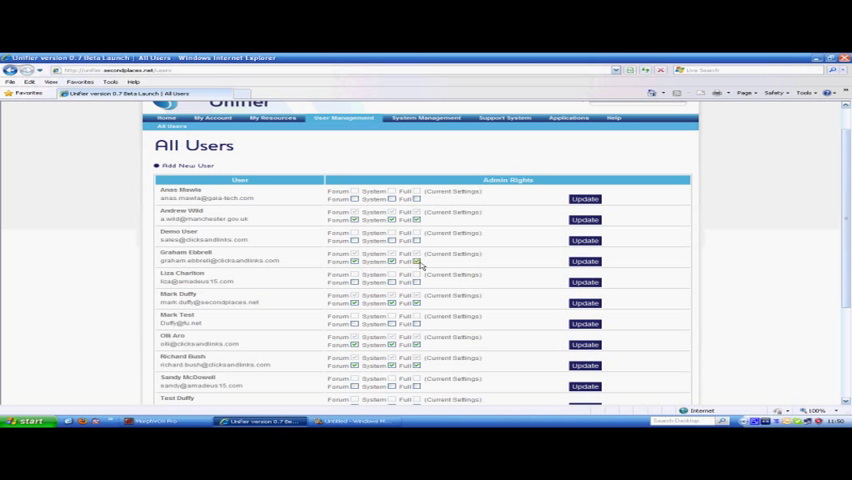
pyautogui.scroll(-3)
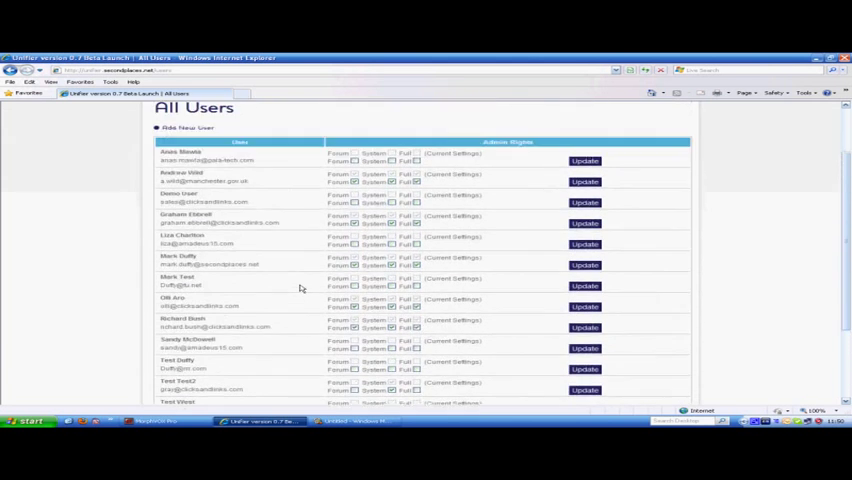
pyautogui.scroll(3)
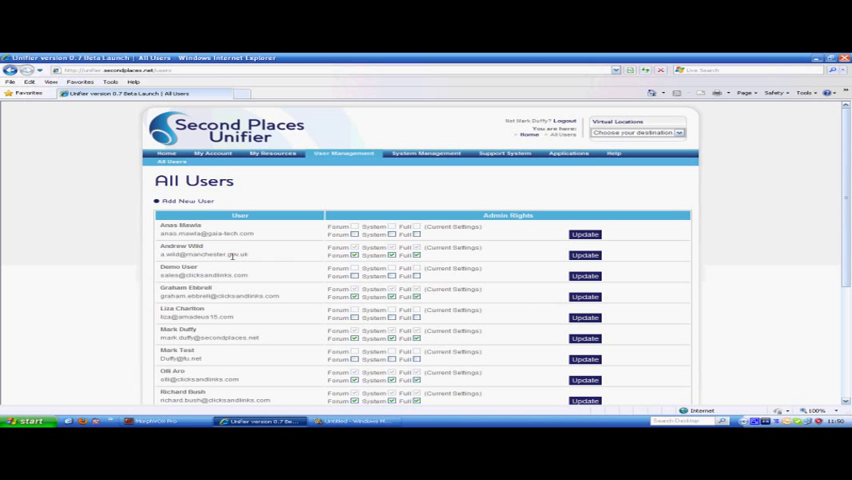
pyautogui.scroll(-3)
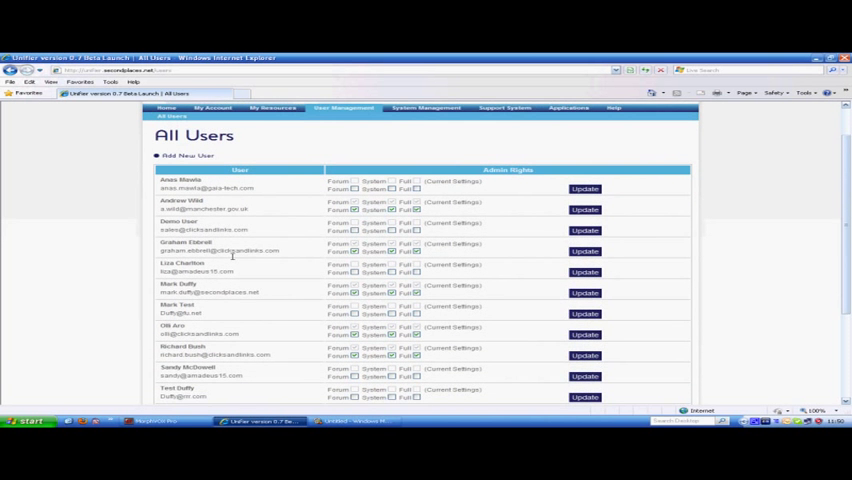
pyautogui.scroll(-3)
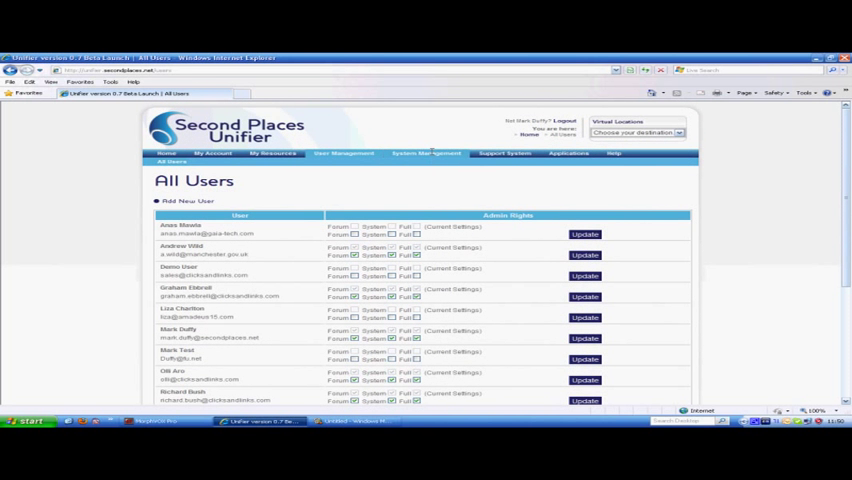
pyautogui.click(426, 152)
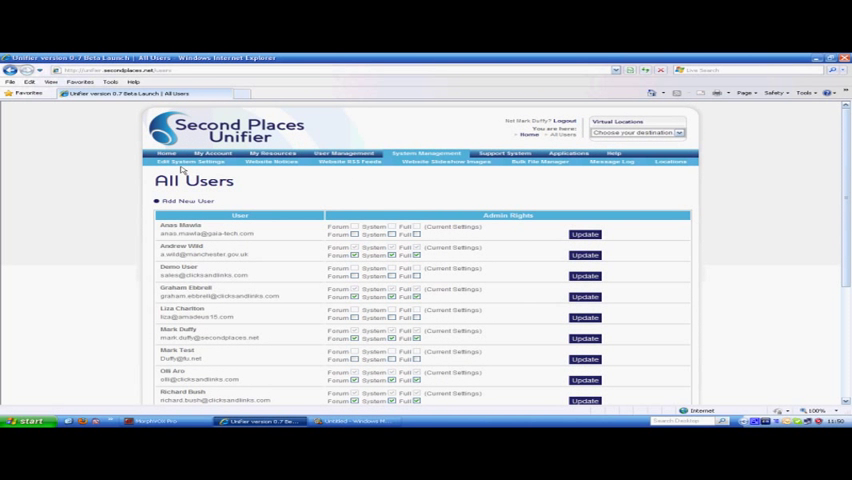
pyautogui.moveTo(196, 168)
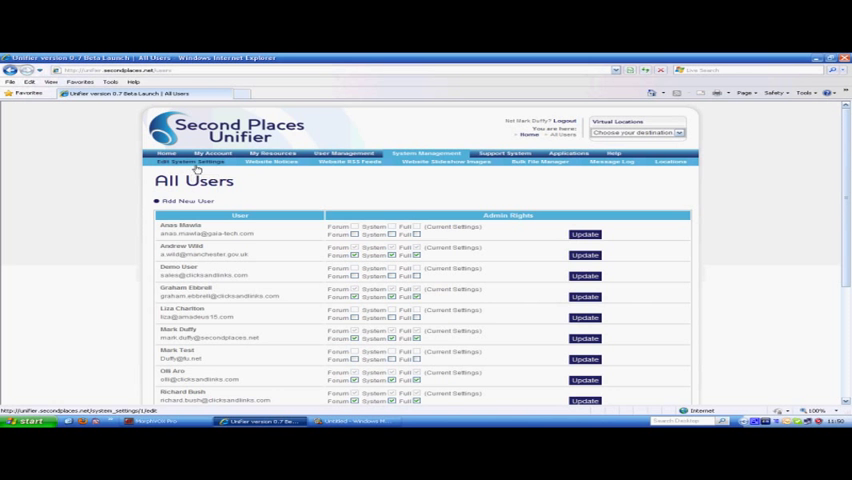
pyautogui.click(188, 162)
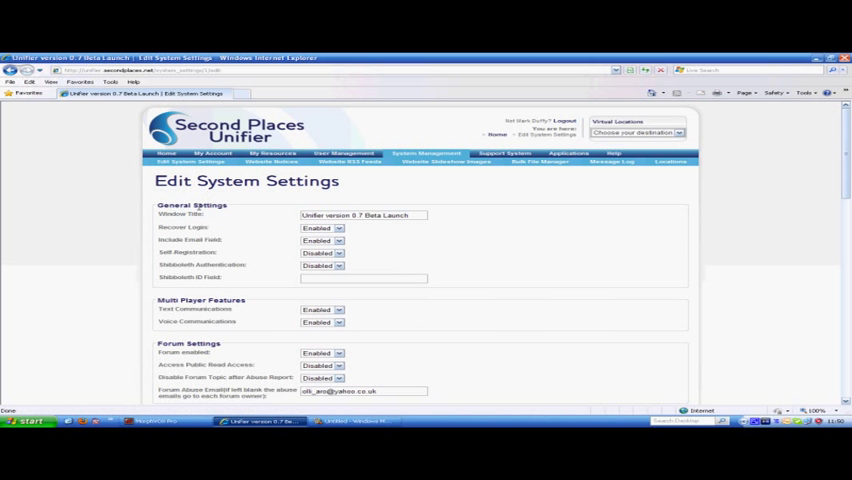
pyautogui.scroll(-3)
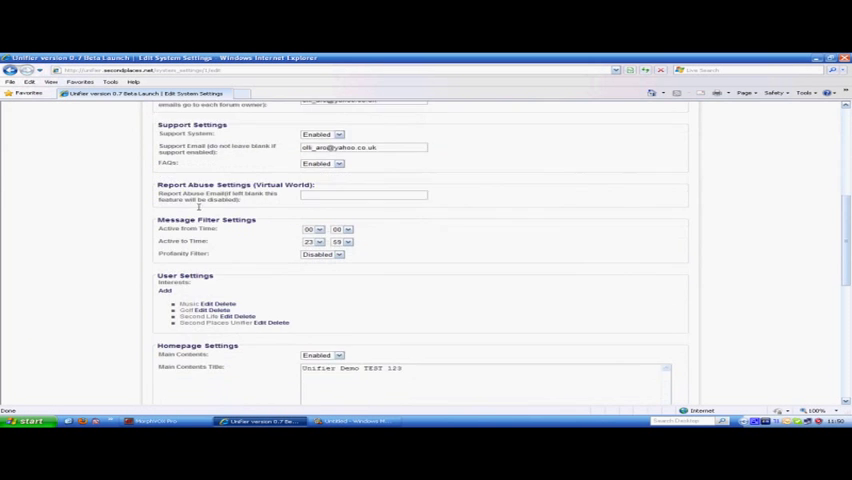
pyautogui.scroll(-3)
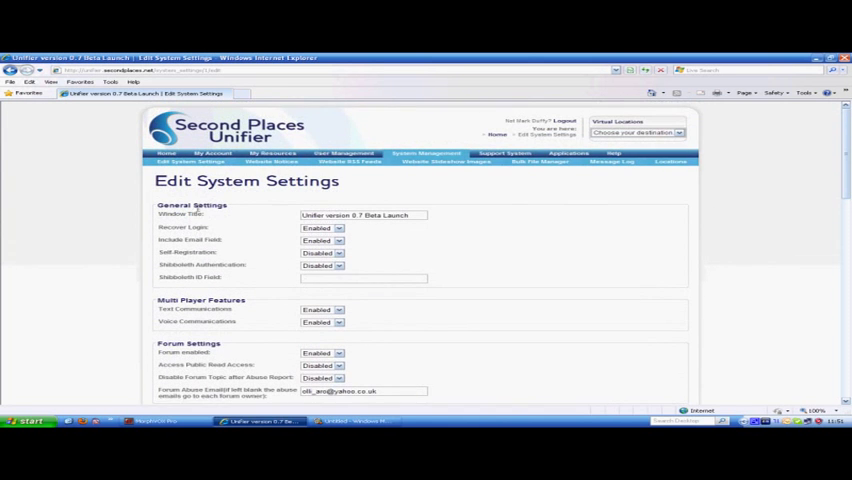
pyautogui.moveTo(218, 244)
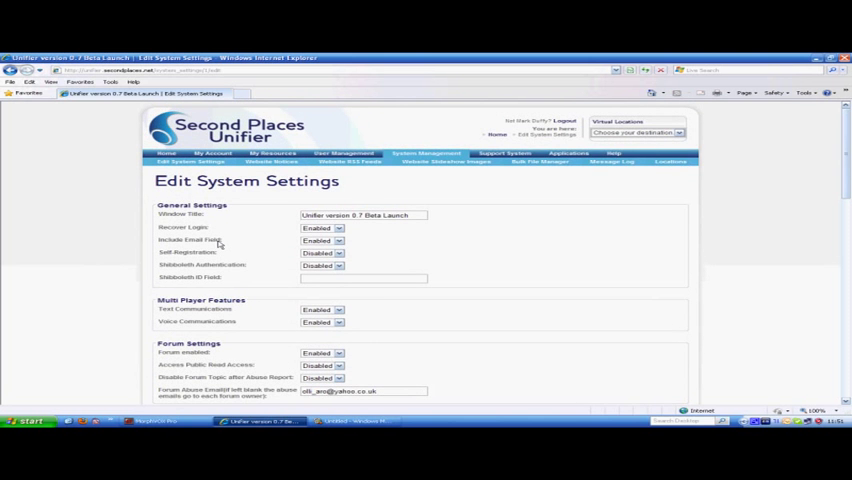
pyautogui.scroll(-3)
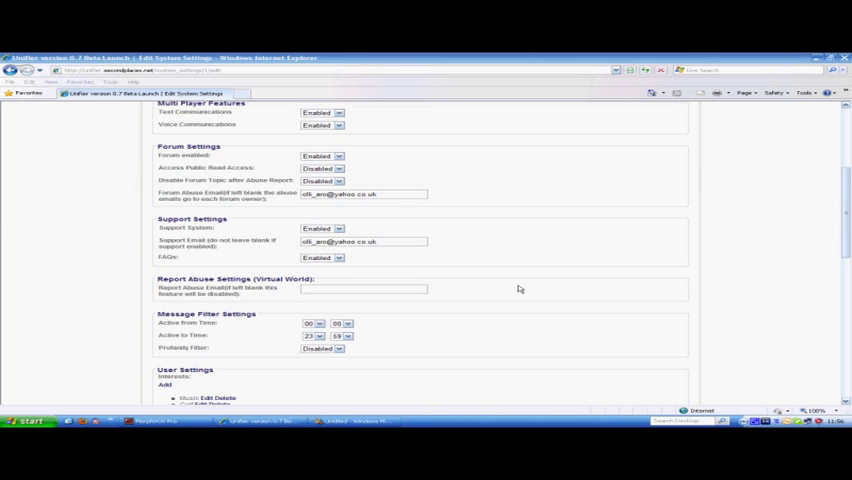
pyautogui.scroll(3)
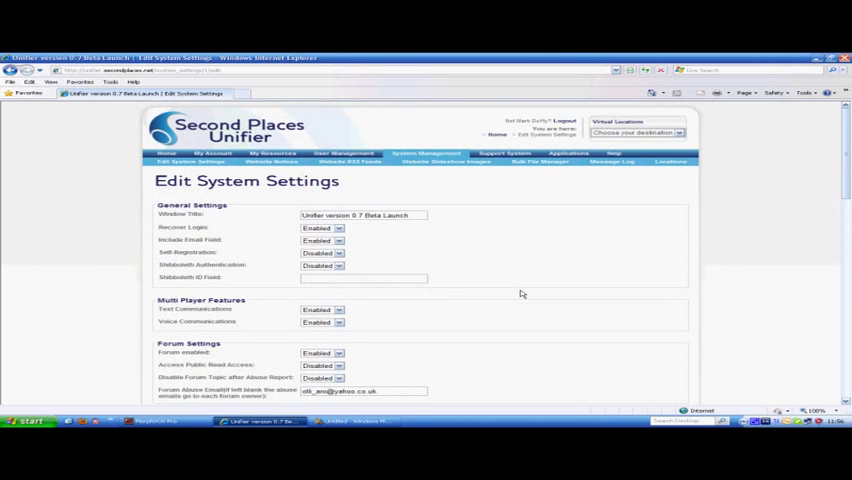
pyautogui.scroll(3)
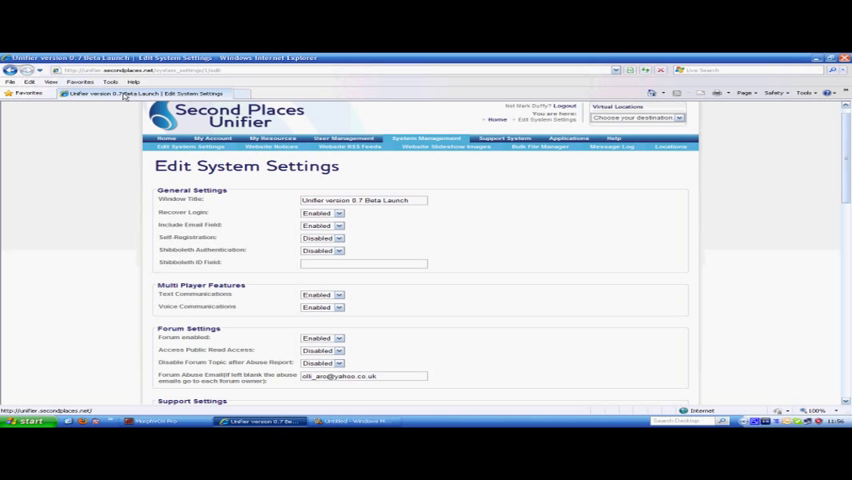
pyautogui.moveTo(78, 56)
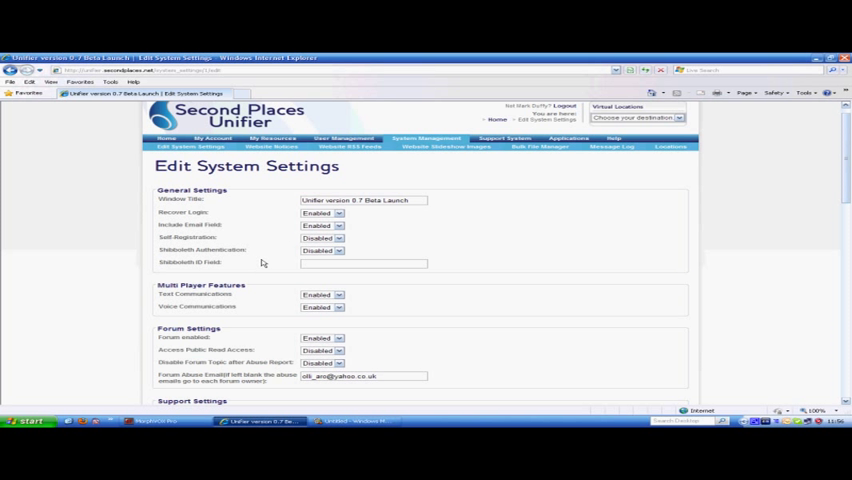
pyautogui.scroll(-3)
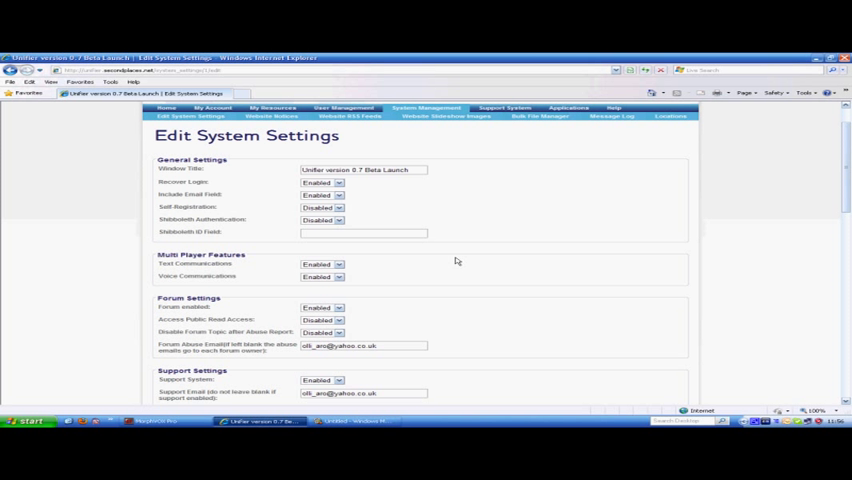
pyautogui.moveTo(462, 234)
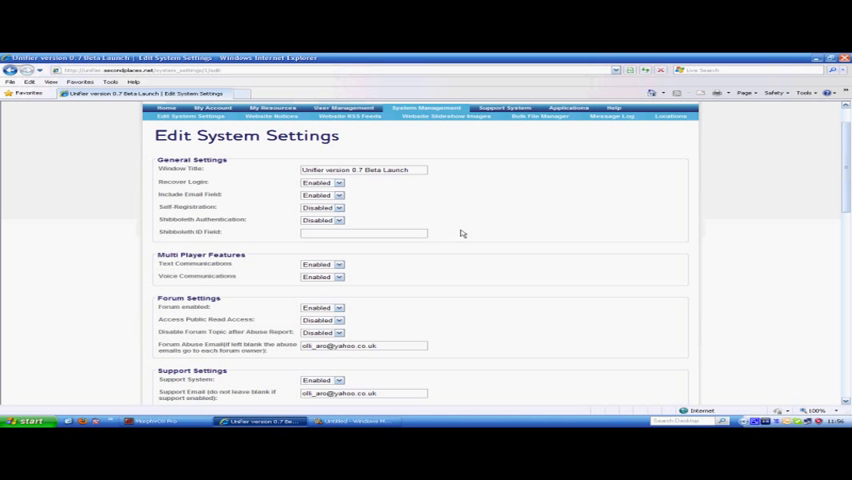
pyautogui.moveTo(280, 252)
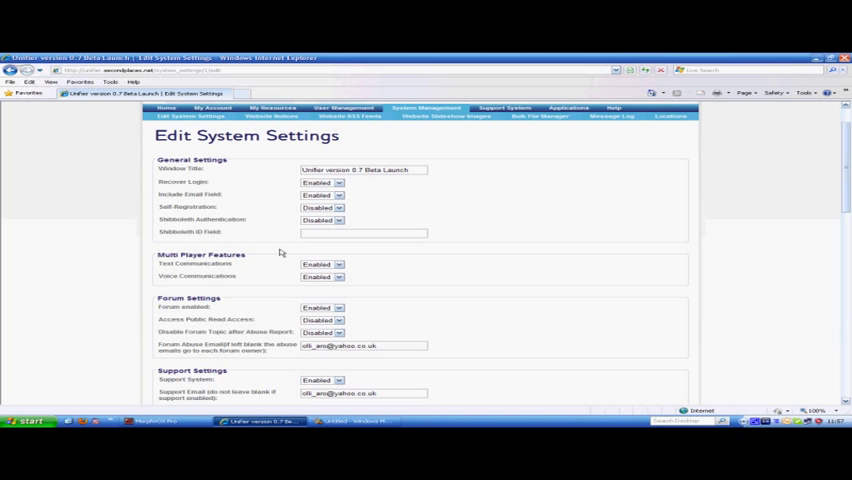
pyautogui.moveTo(272, 256)
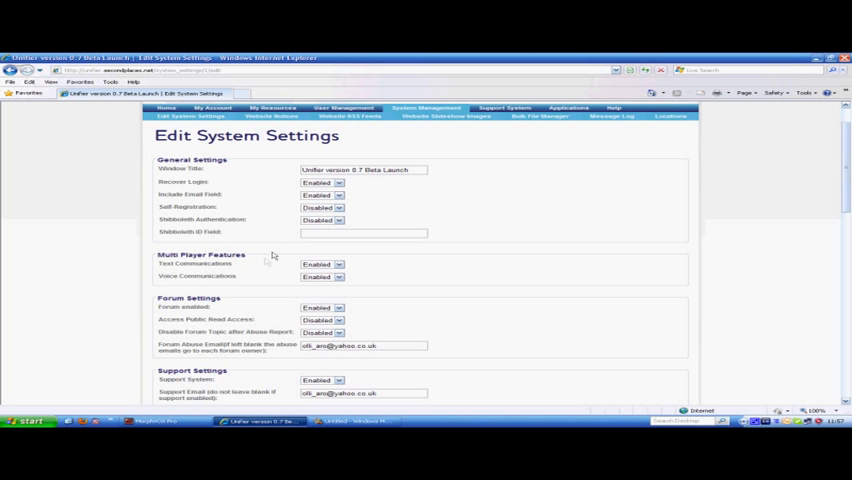
pyautogui.scroll(-3)
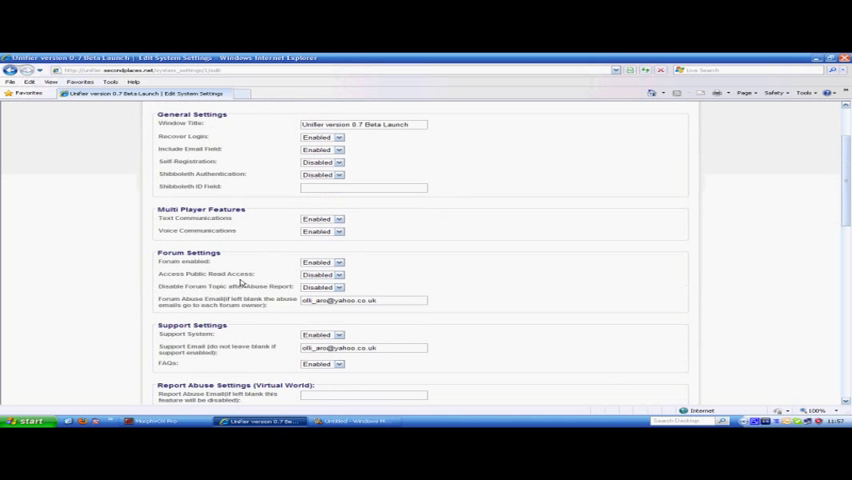
pyautogui.scroll(-3)
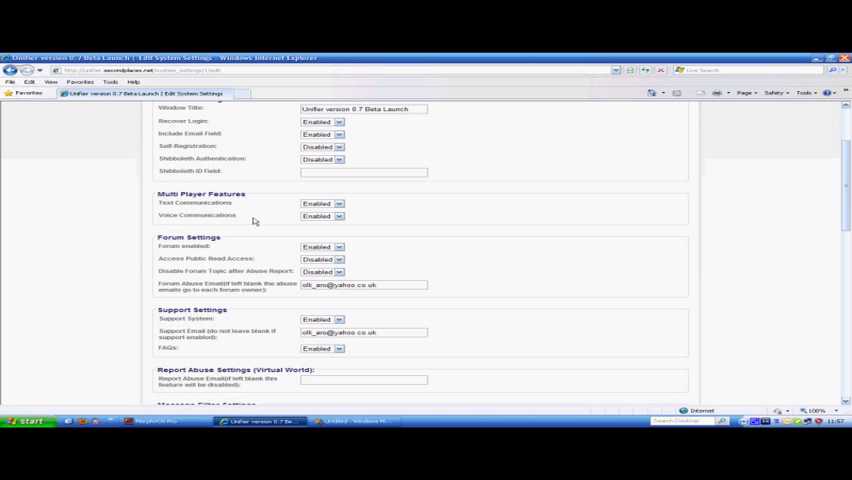
pyautogui.moveTo(300, 216)
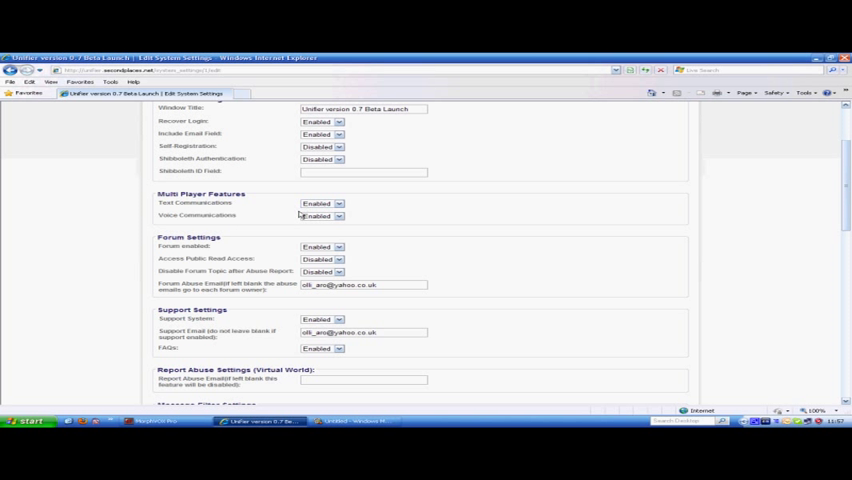
pyautogui.moveTo(262, 224)
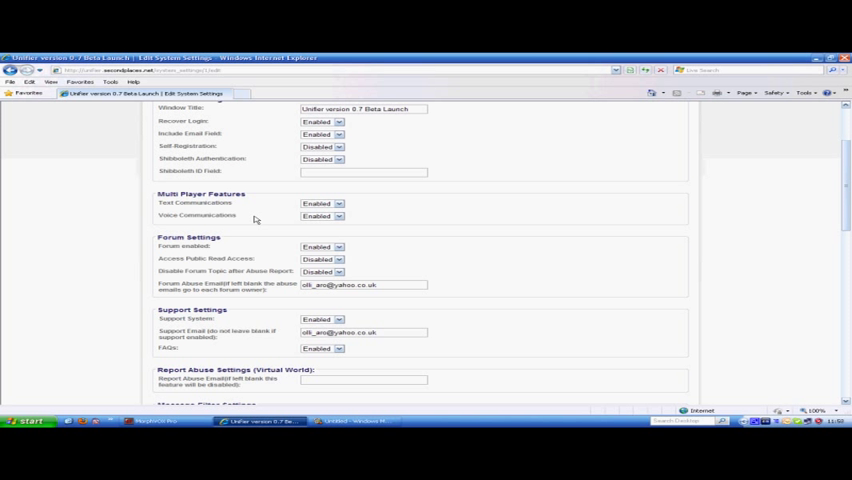
pyautogui.moveTo(270, 212)
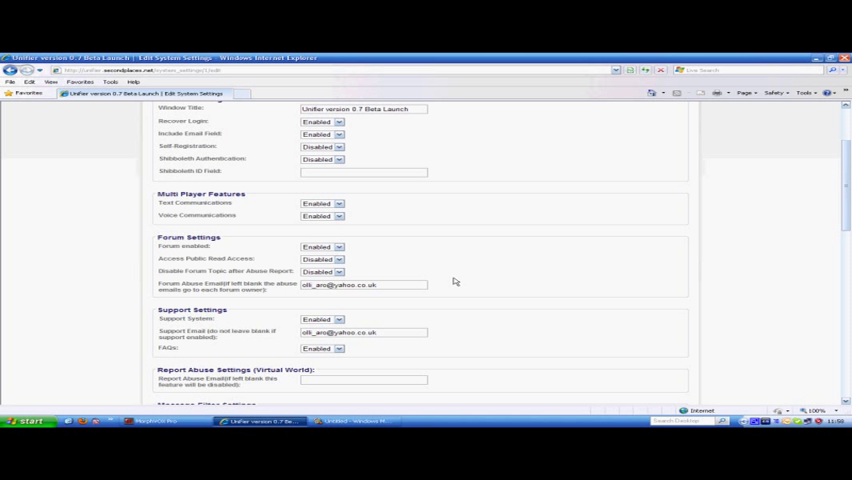
pyautogui.scroll(-3)
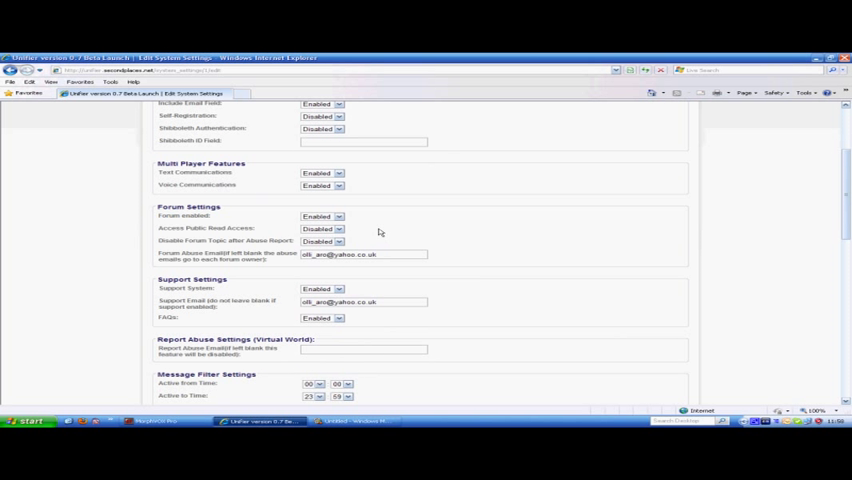
pyautogui.moveTo(356, 220)
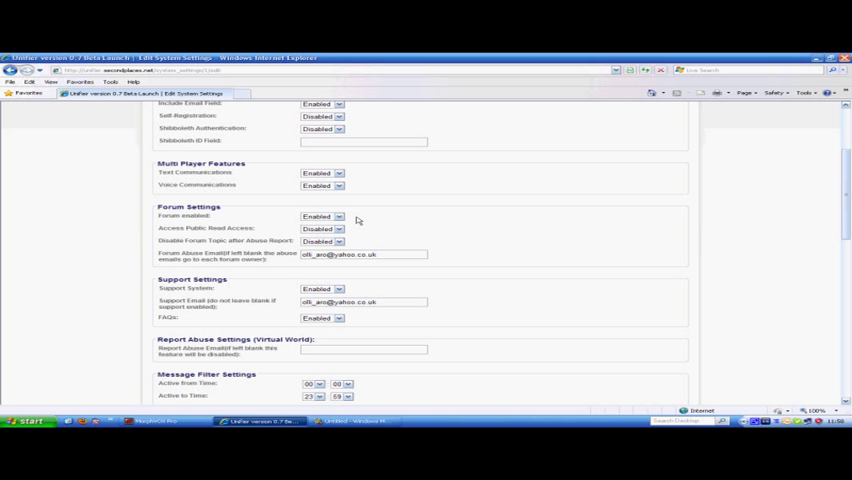
pyautogui.moveTo(376, 232)
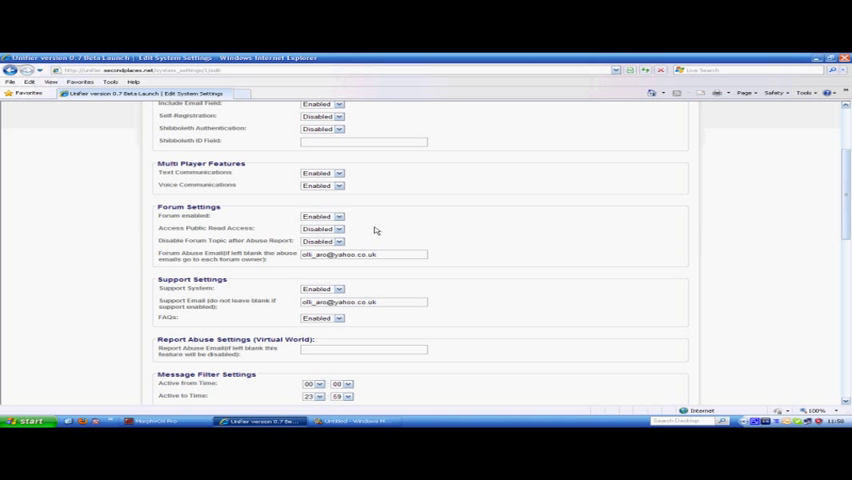
pyautogui.moveTo(376, 232)
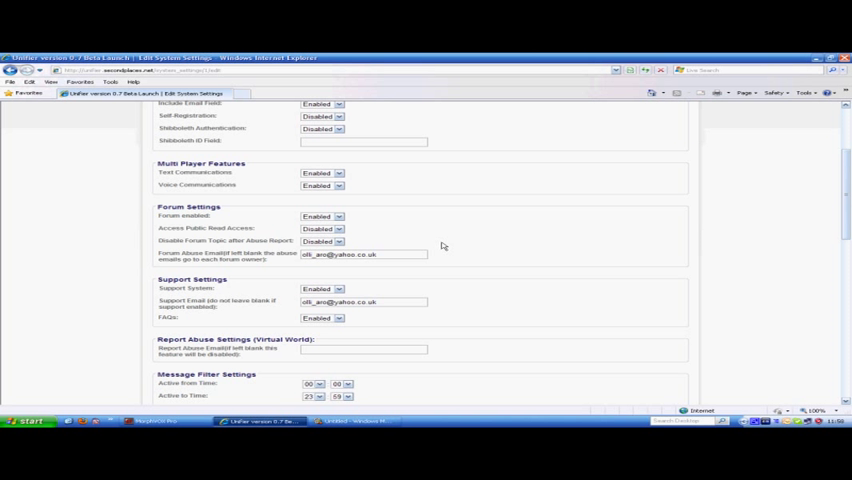
pyautogui.scroll(-3)
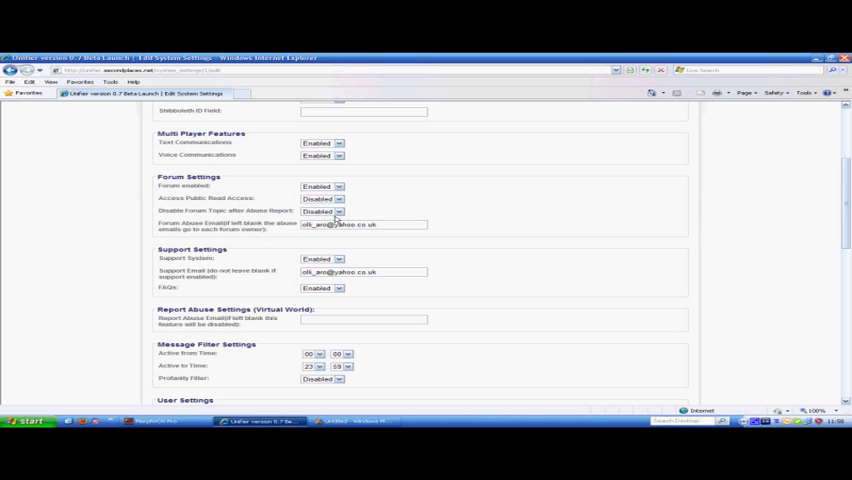
pyautogui.moveTo(472, 240)
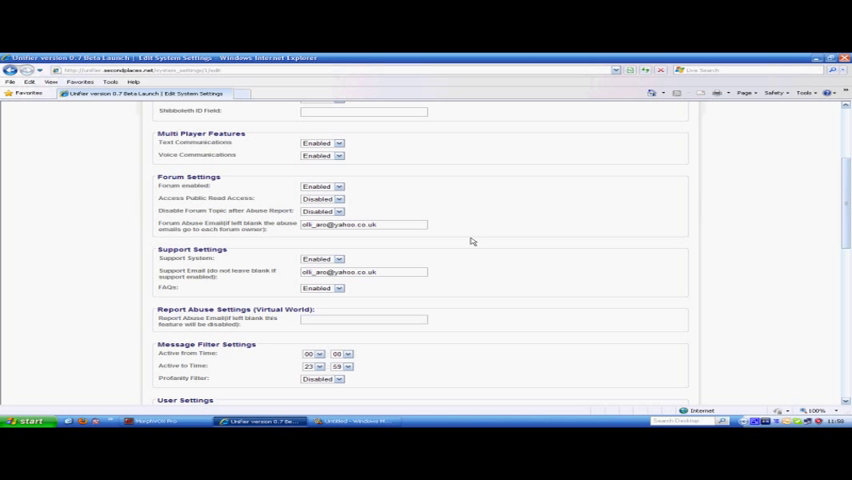
pyautogui.moveTo(558, 300)
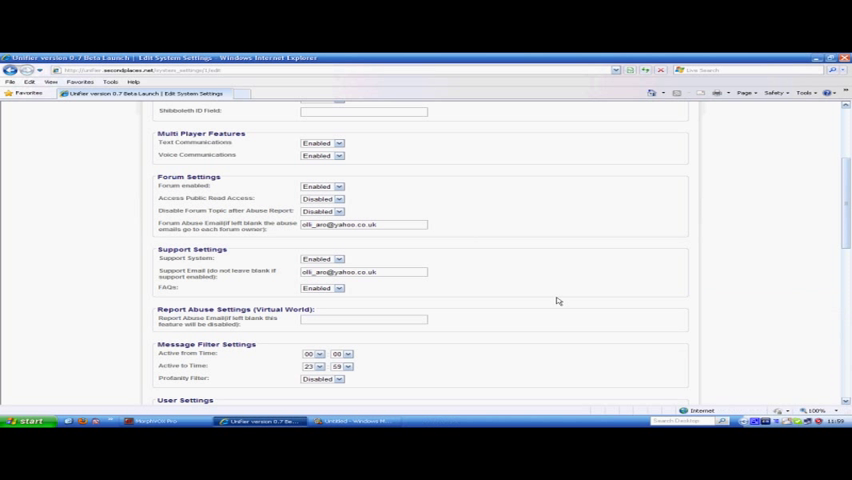
pyautogui.moveTo(514, 280)
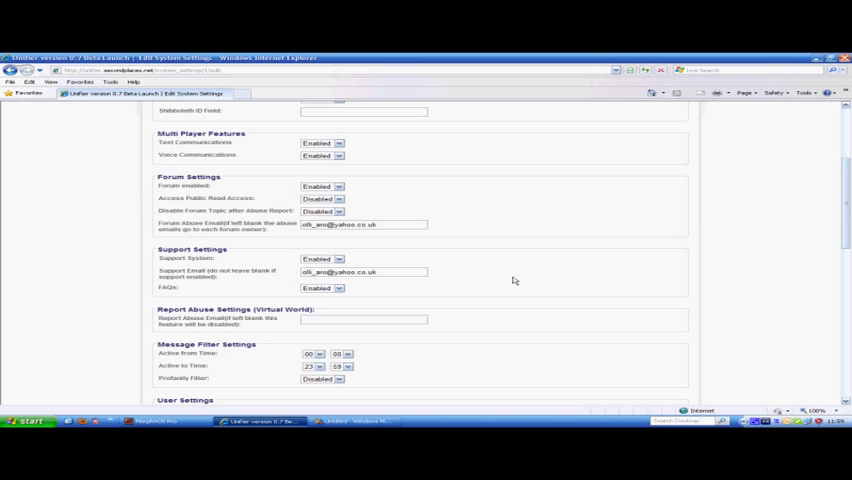
pyautogui.scroll(-3)
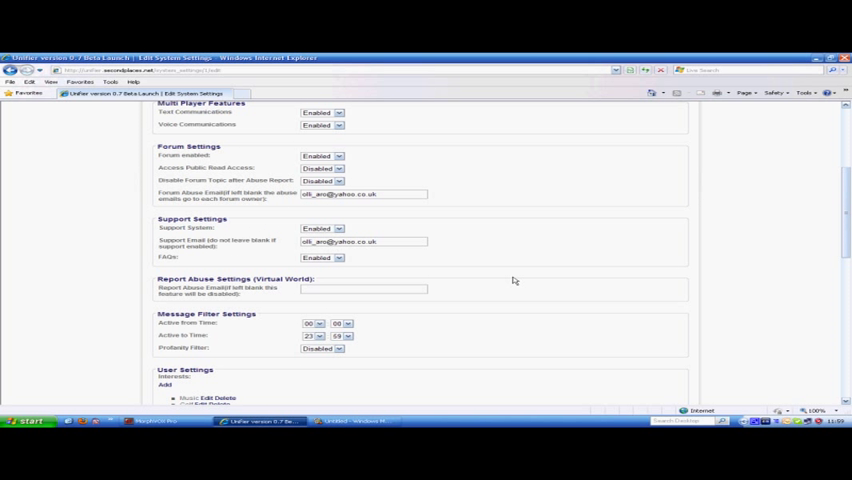
pyautogui.moveTo(400, 260)
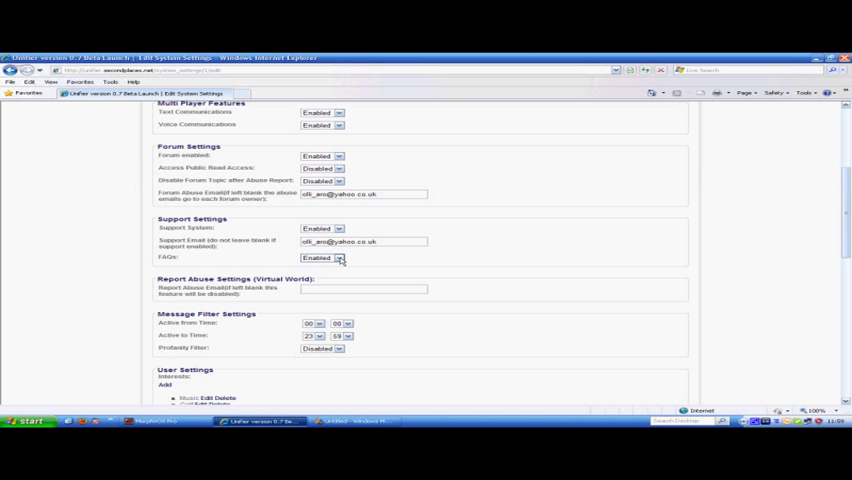
pyautogui.moveTo(380, 260)
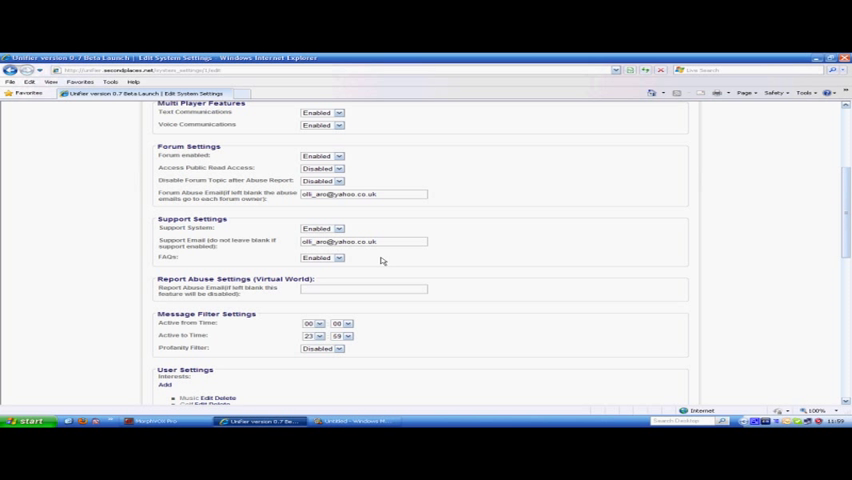
pyautogui.scroll(-3)
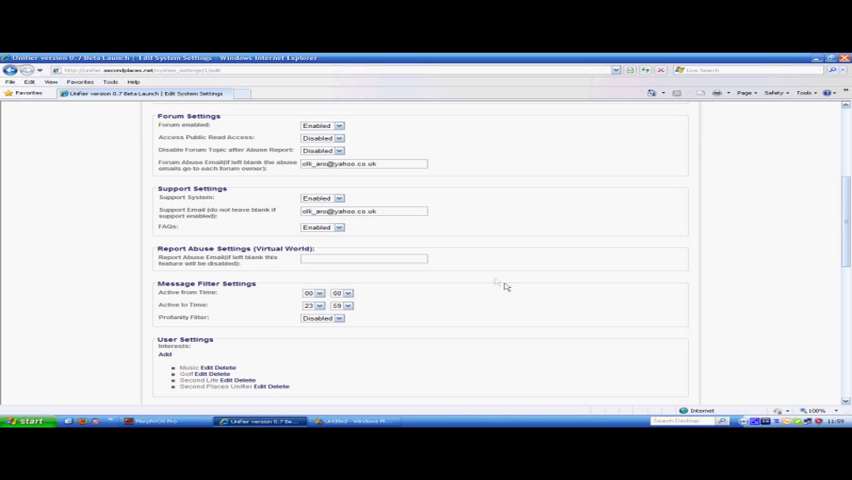
pyautogui.moveTo(446, 260)
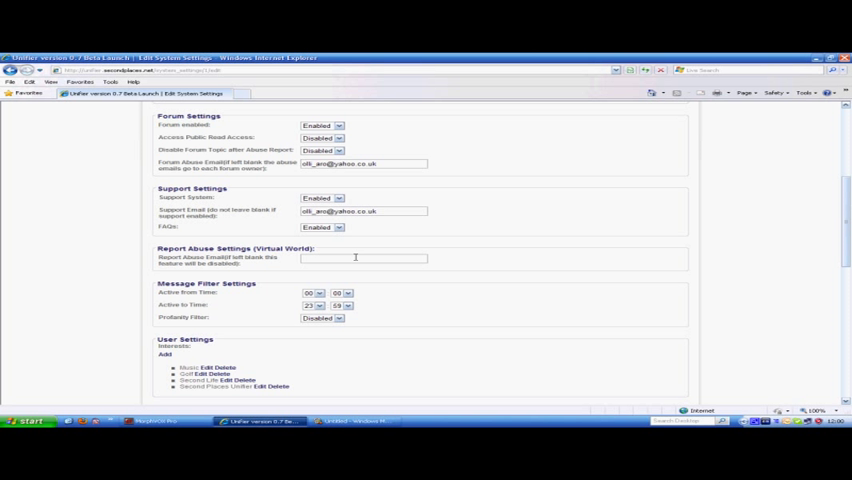
pyautogui.scroll(-3)
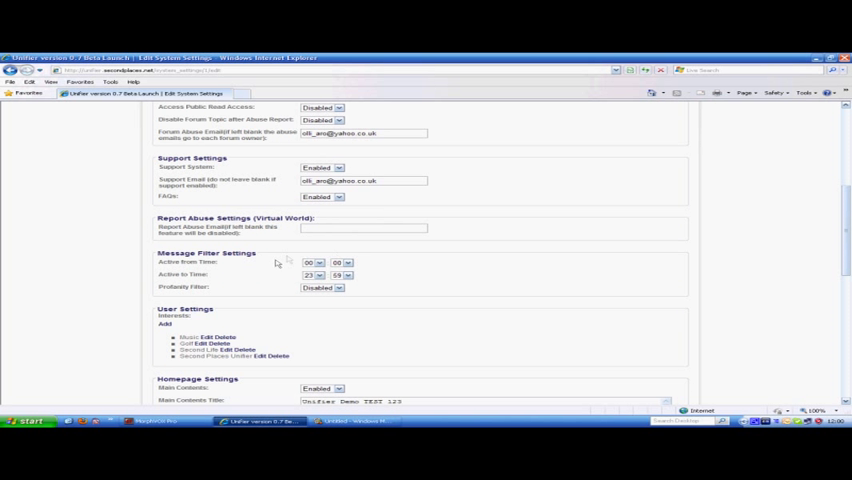
pyautogui.moveTo(230, 272)
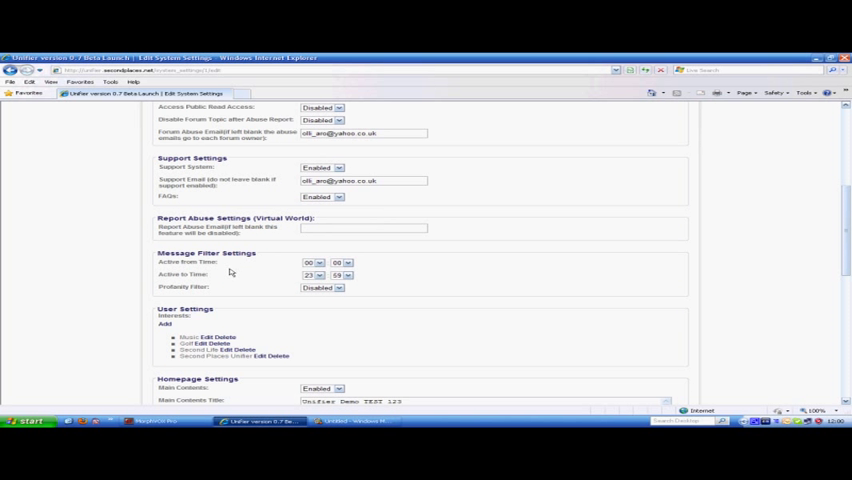
pyautogui.moveTo(276, 290)
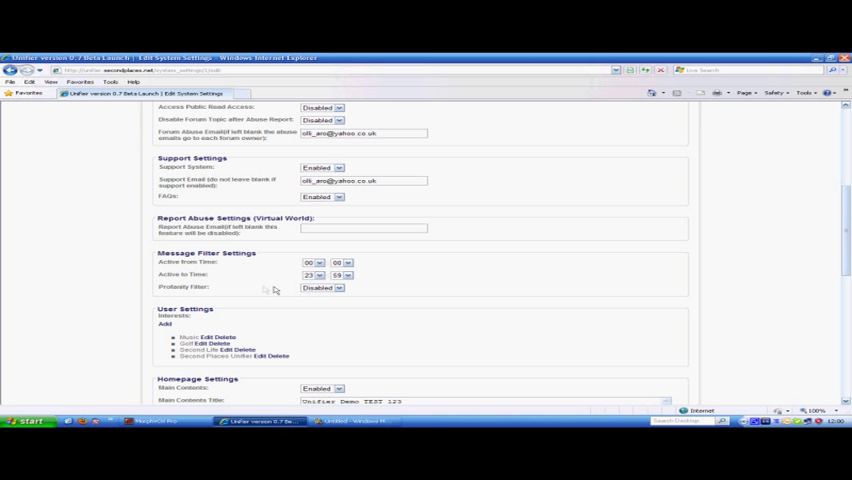
pyautogui.moveTo(260, 292)
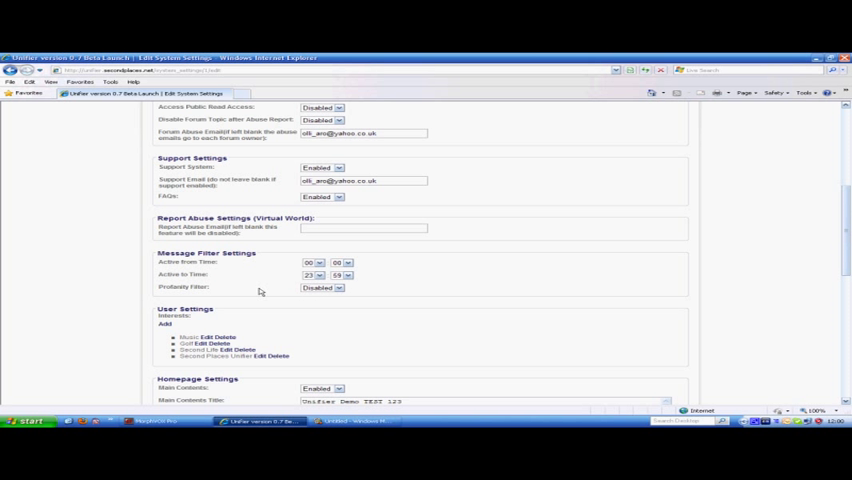
pyautogui.moveTo(238, 292)
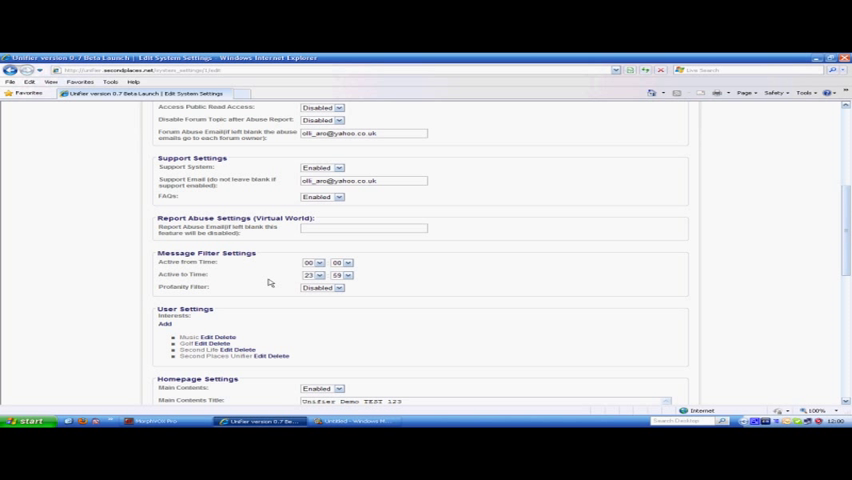
pyautogui.moveTo(264, 286)
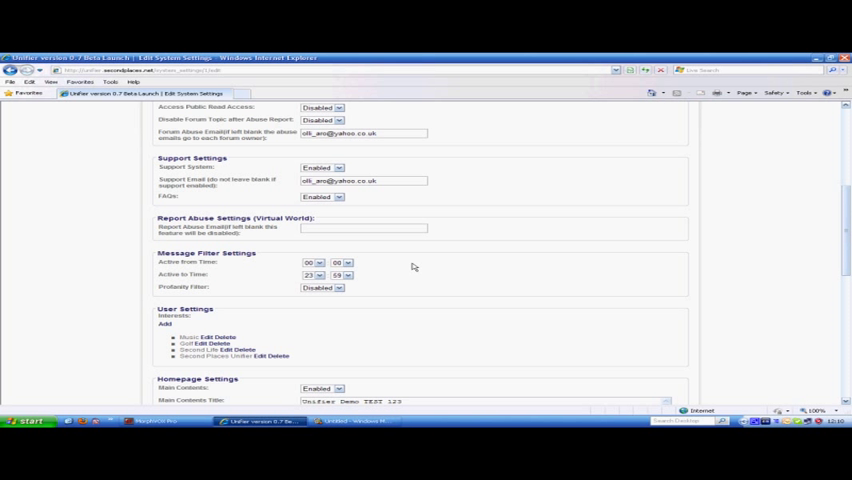
pyautogui.scroll(-3)
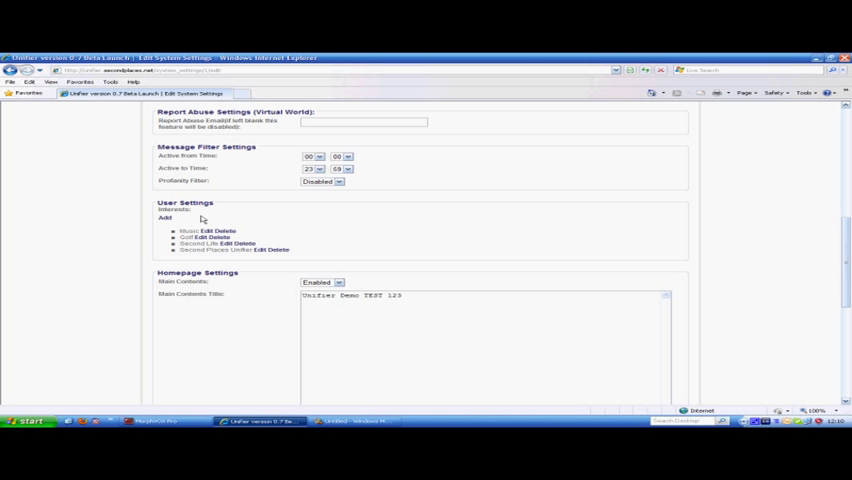
pyautogui.moveTo(238, 224)
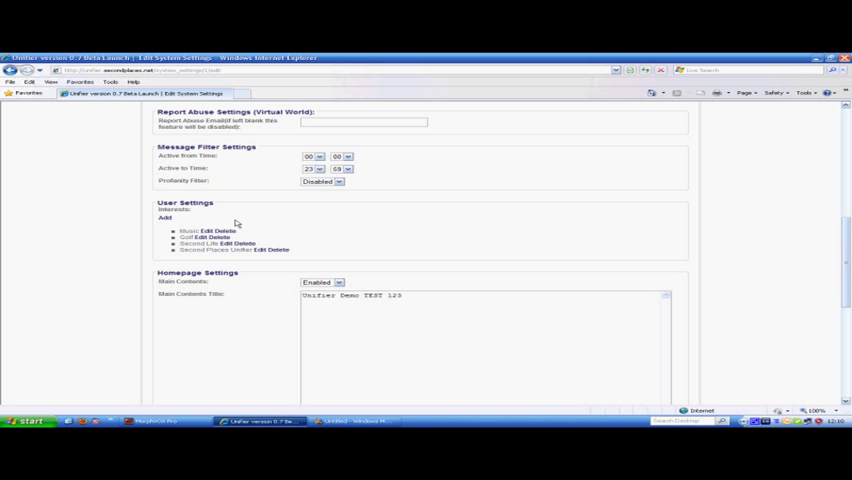
pyautogui.moveTo(288, 232)
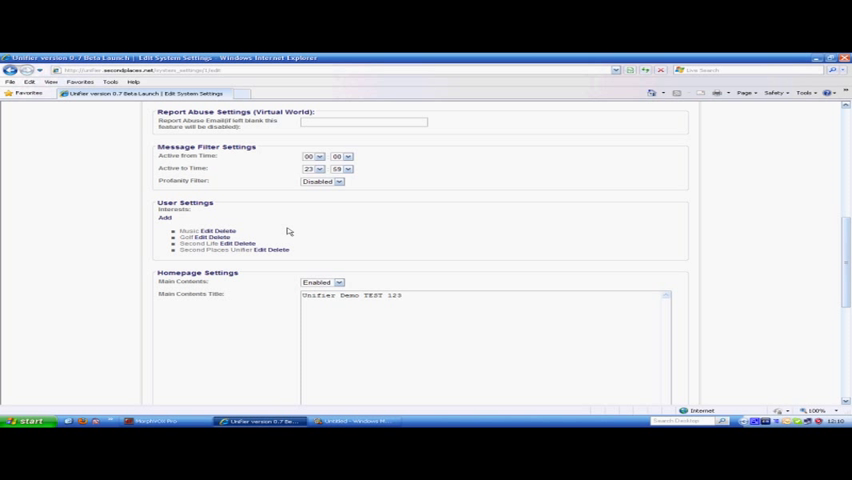
# Step: Add a new user interest with caption 'Love' and submit it
pyautogui.click(164, 216)
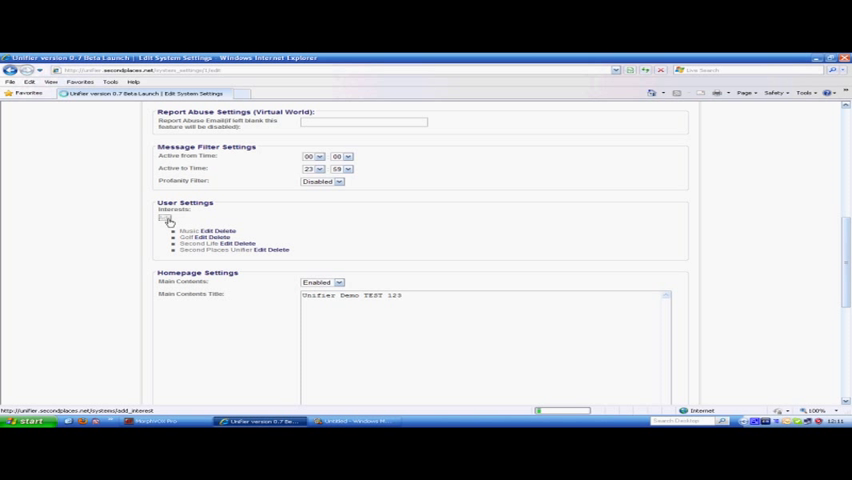
pyautogui.click(164, 218)
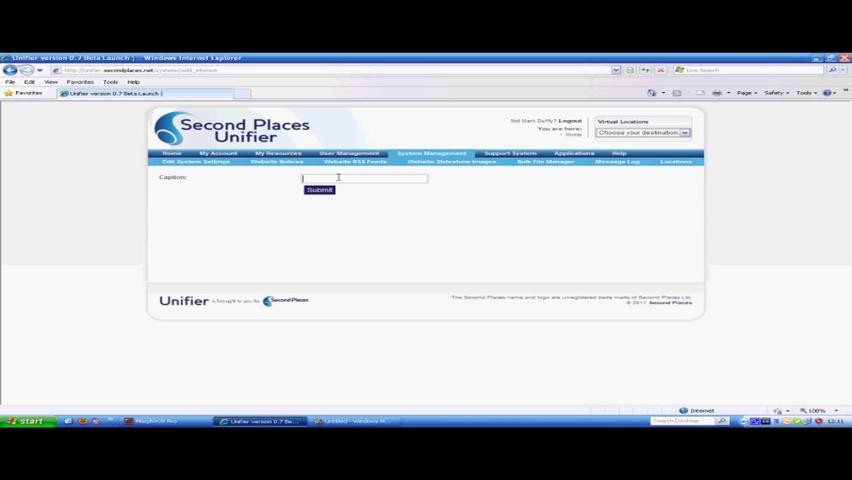
pyautogui.write('Love')
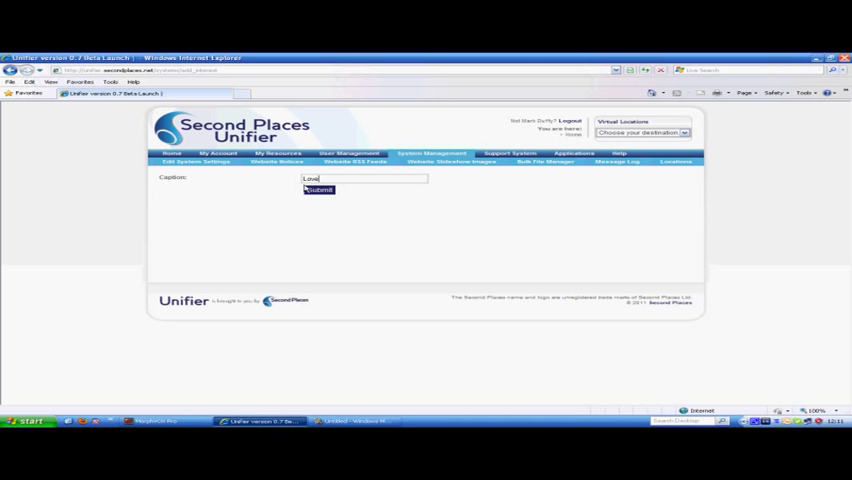
pyautogui.click(318, 190)
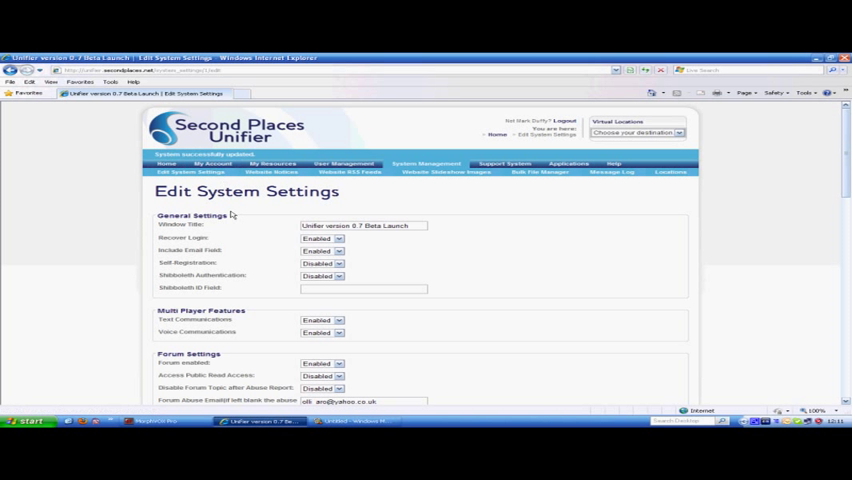
# Step: Update the Edit System Settings, leaving homepage, notices, slideshow and RSS options unchanged
pyautogui.scroll(-3)
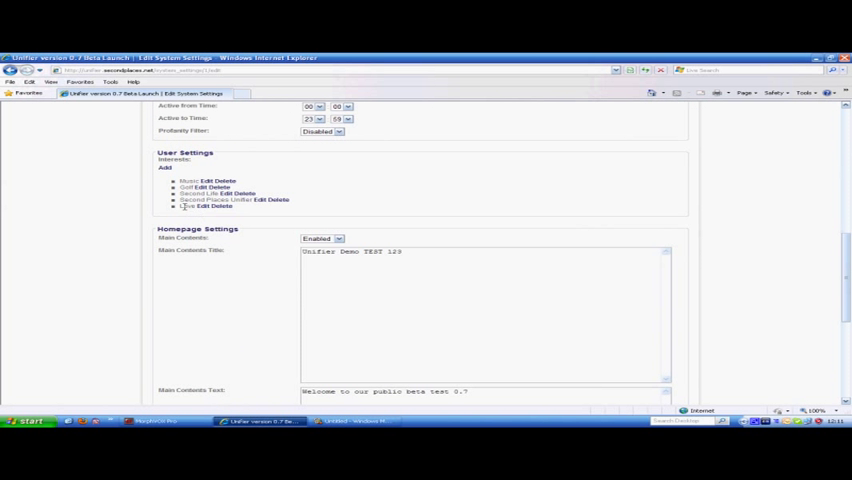
pyautogui.scroll(-3)
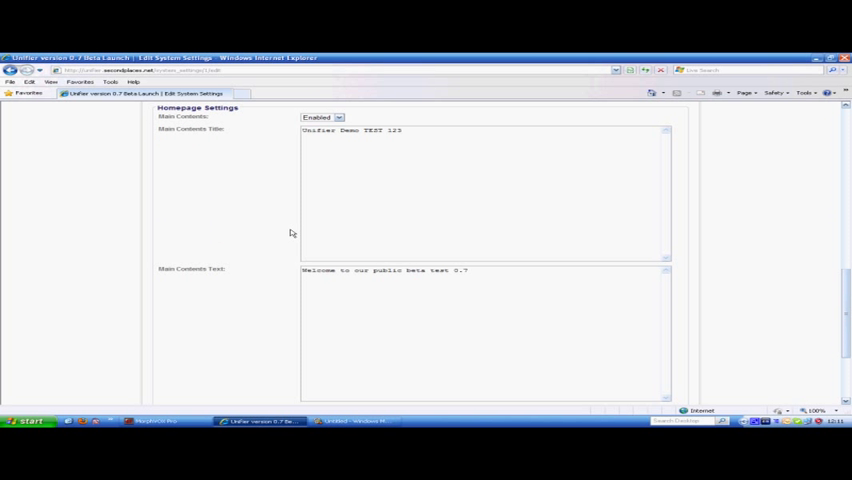
pyautogui.scroll(-3)
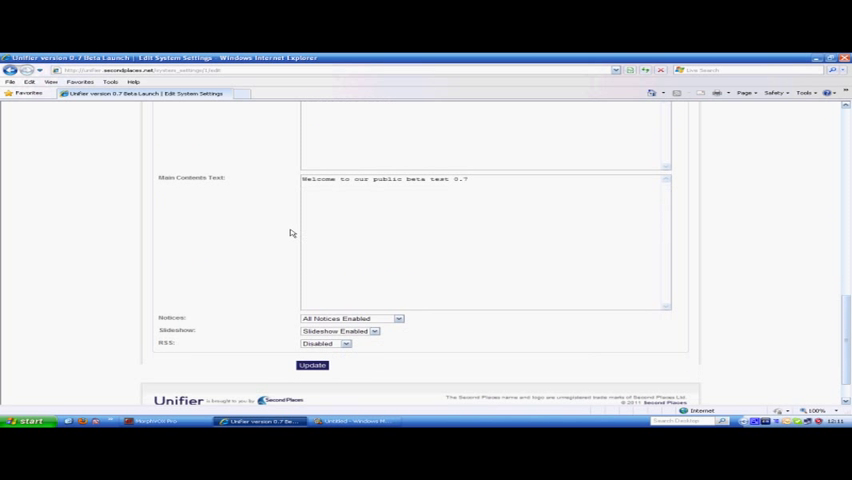
pyautogui.scroll(3)
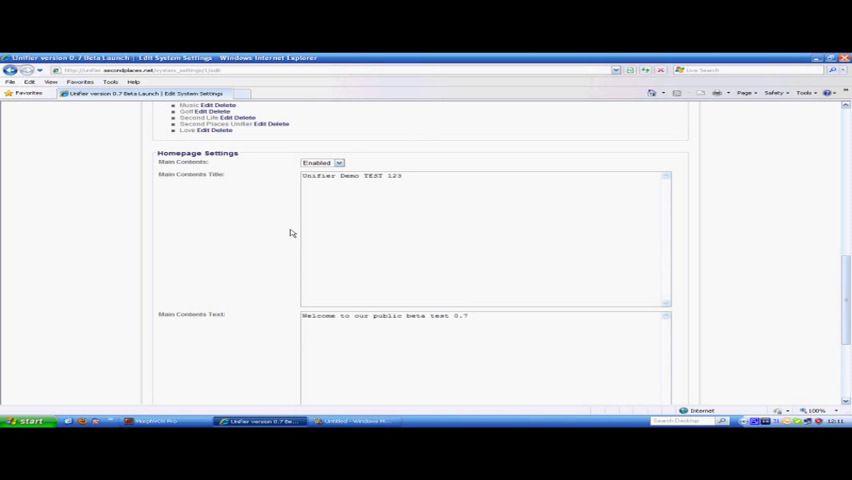
pyautogui.moveTo(298, 228)
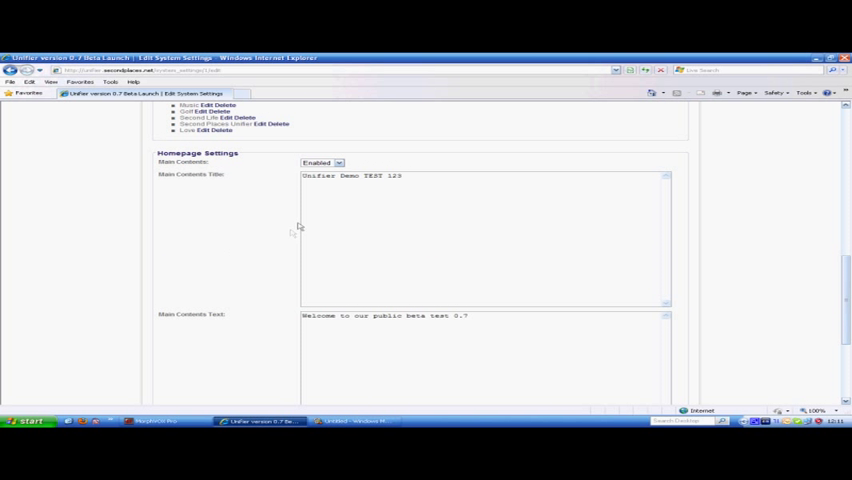
pyautogui.scroll(-3)
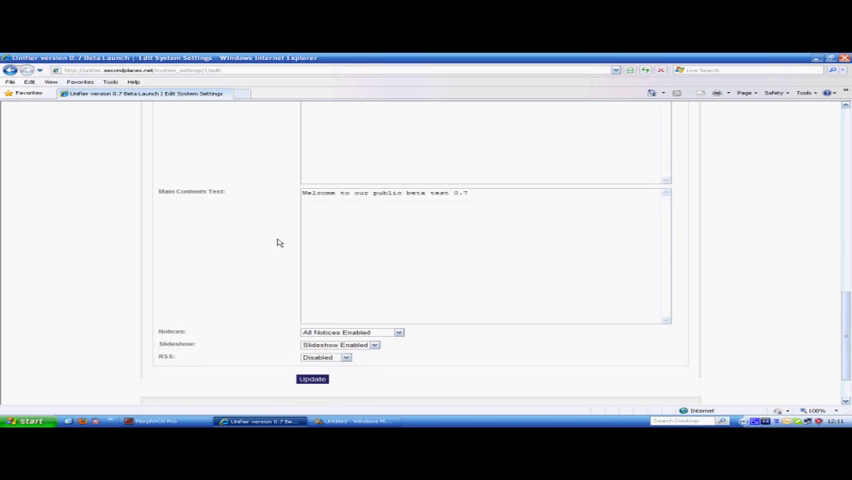
pyautogui.scroll(3)
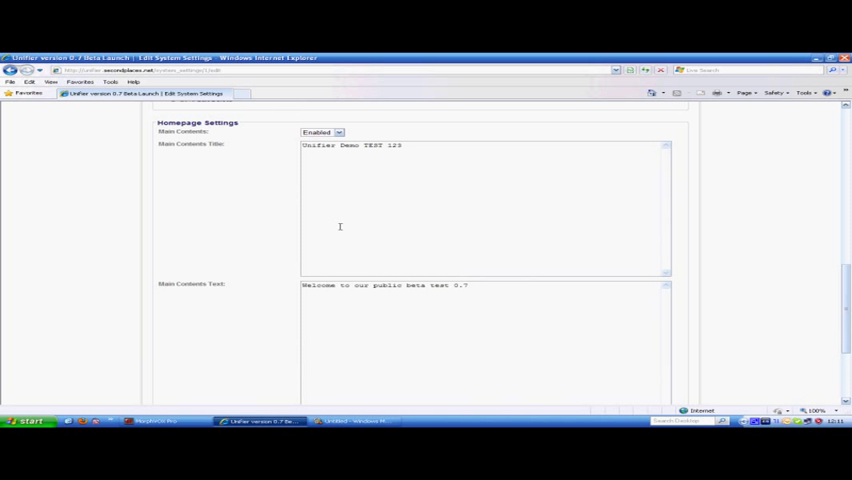
pyautogui.scroll(-3)
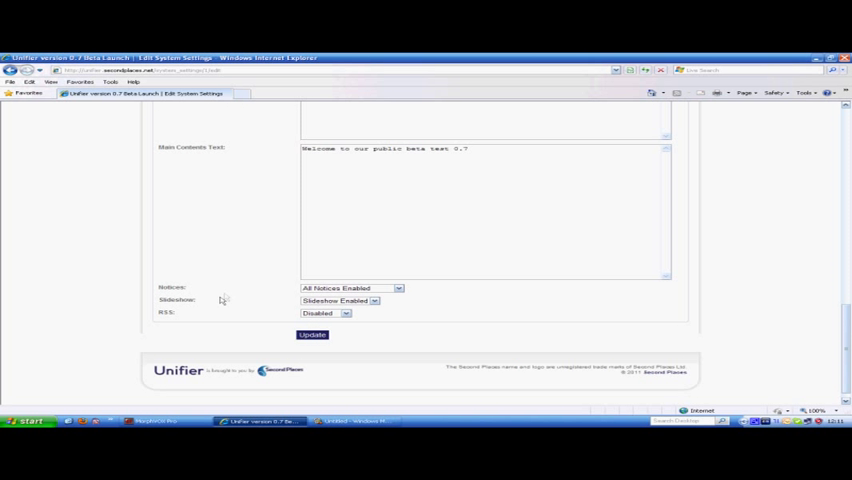
pyautogui.moveTo(194, 316)
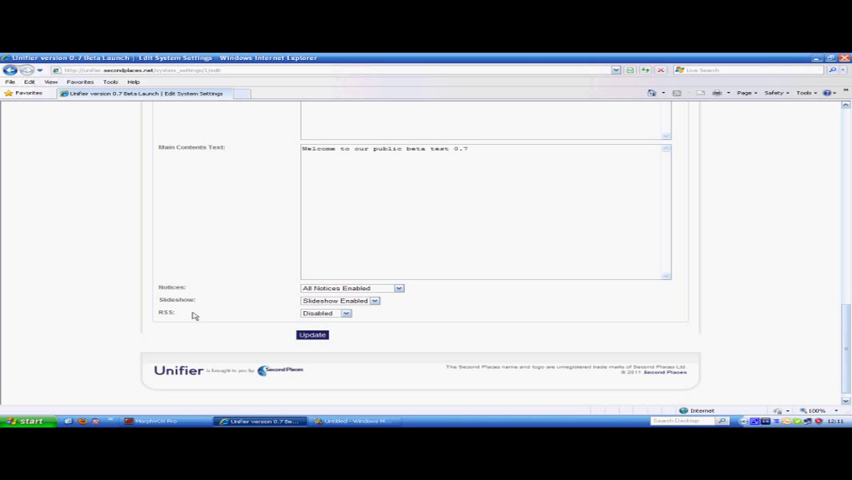
pyautogui.click(376, 300)
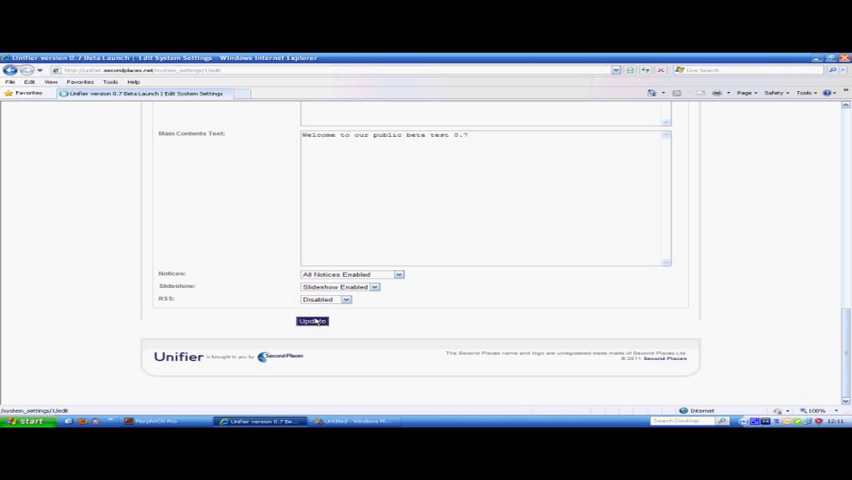
pyautogui.click(312, 320)
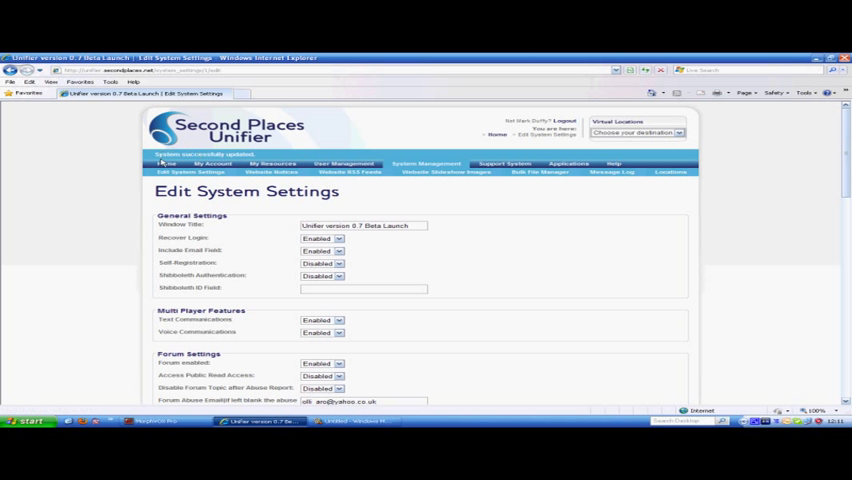